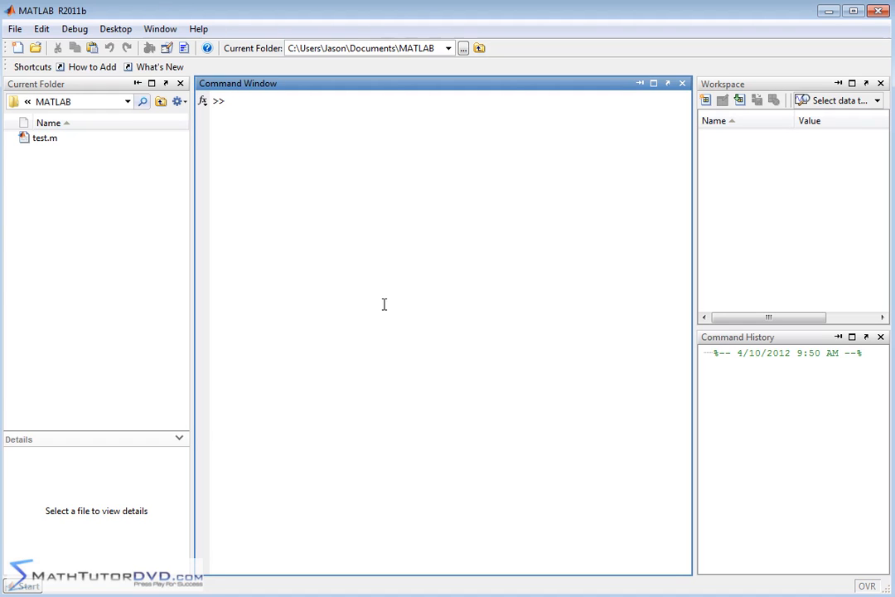
# Create the vector x=[0:1:10], holding the integers 0 through 10.
pyautogui.click(232, 100)
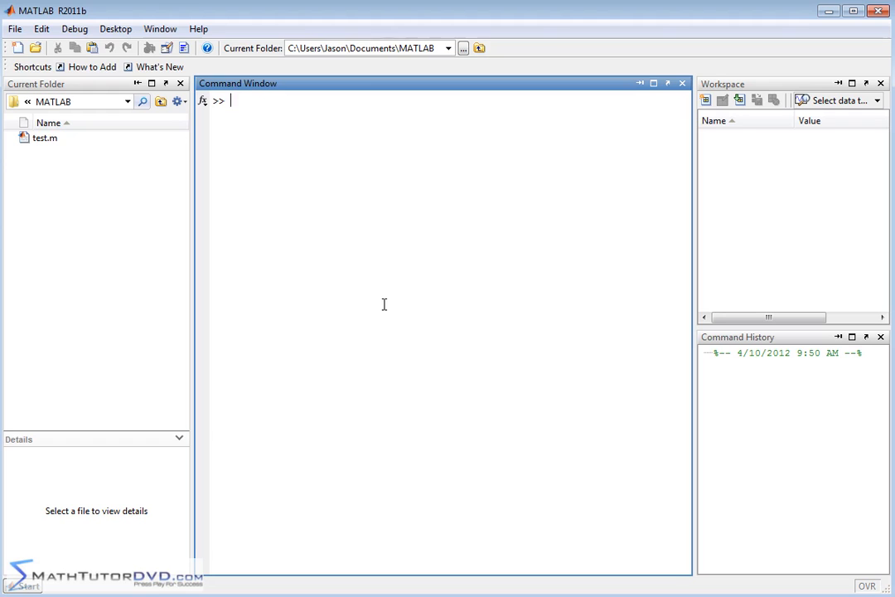
pyautogui.moveTo(277, 129)
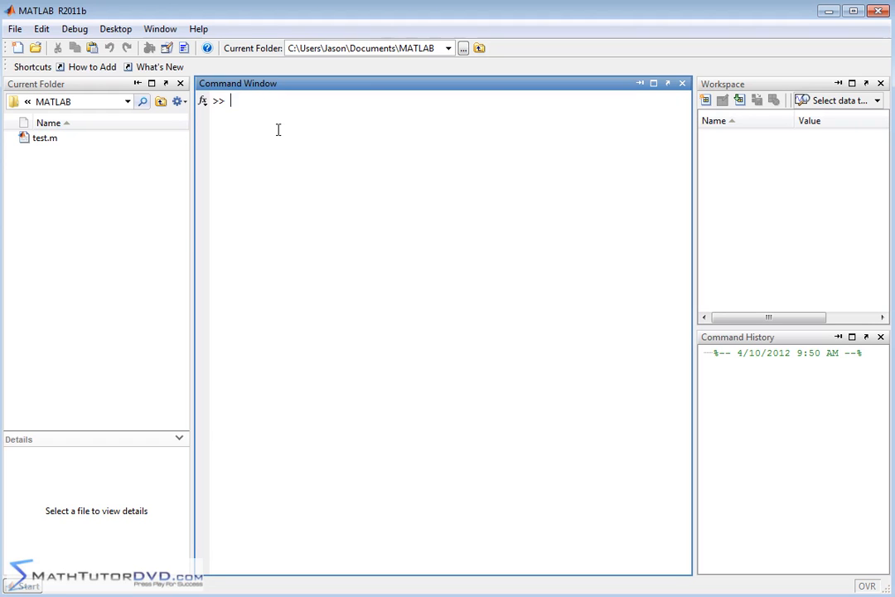
pyautogui.moveTo(274, 133)
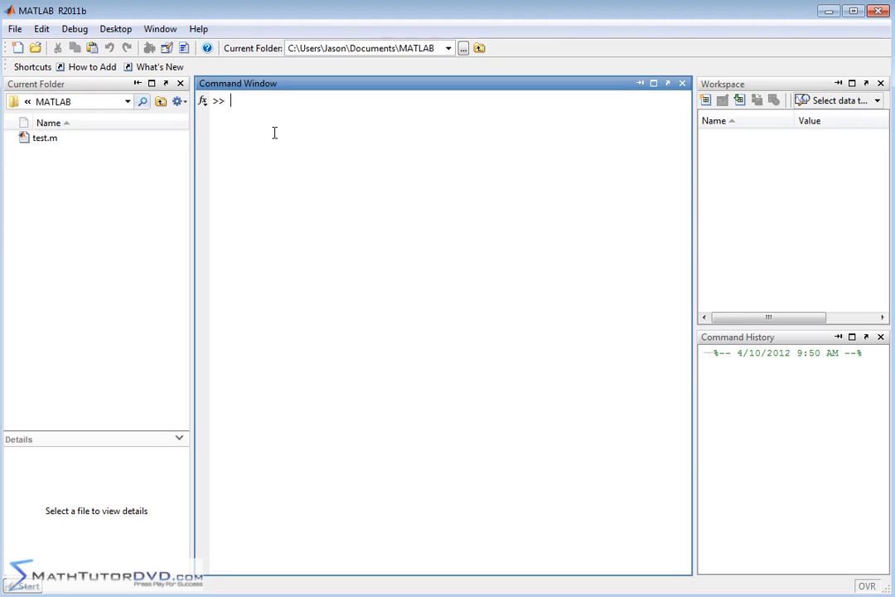
pyautogui.moveTo(269, 129)
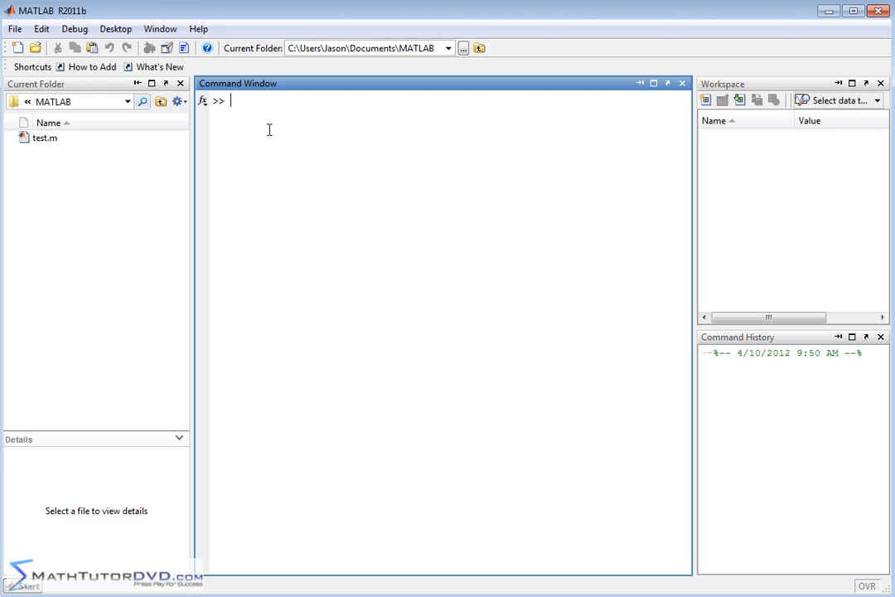
pyautogui.moveTo(309, 238)
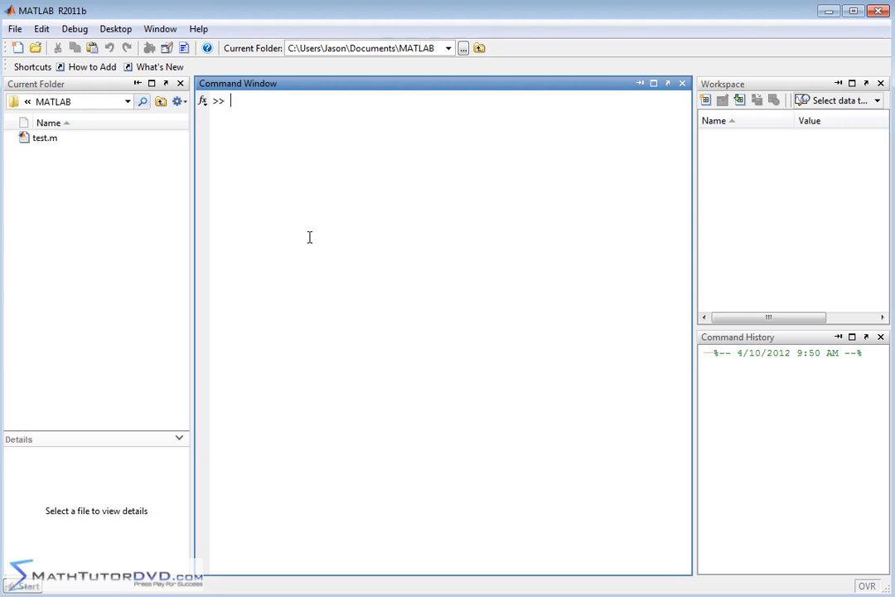
pyautogui.write('x')
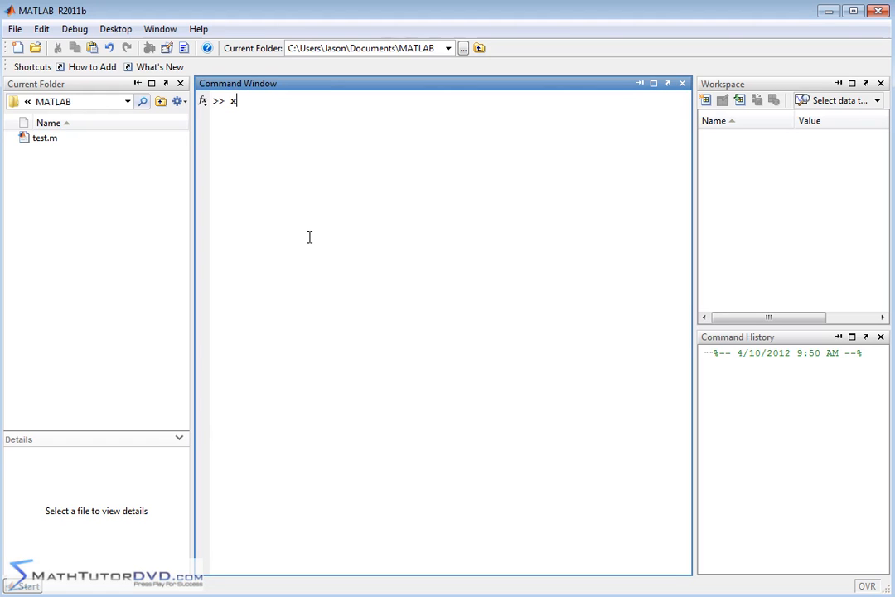
pyautogui.write('=')
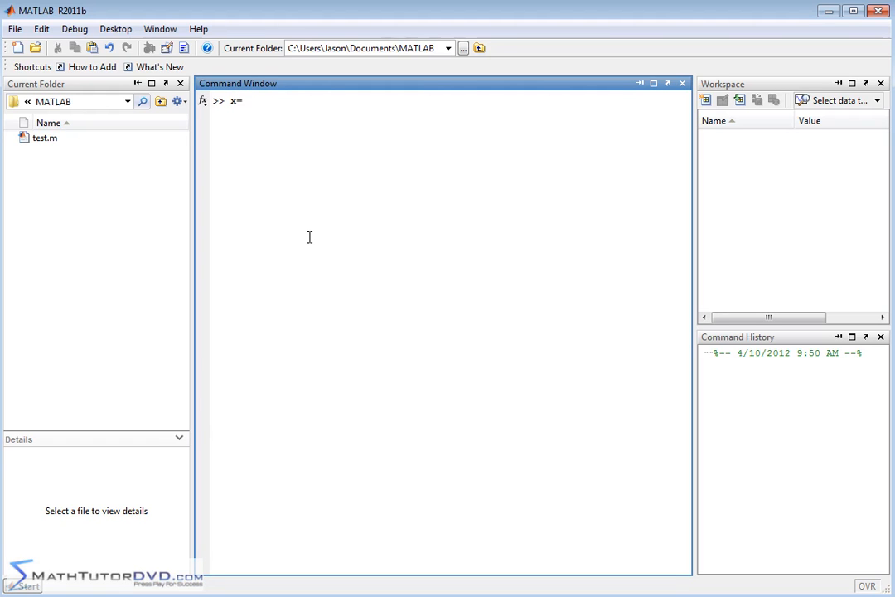
pyautogui.write('[')
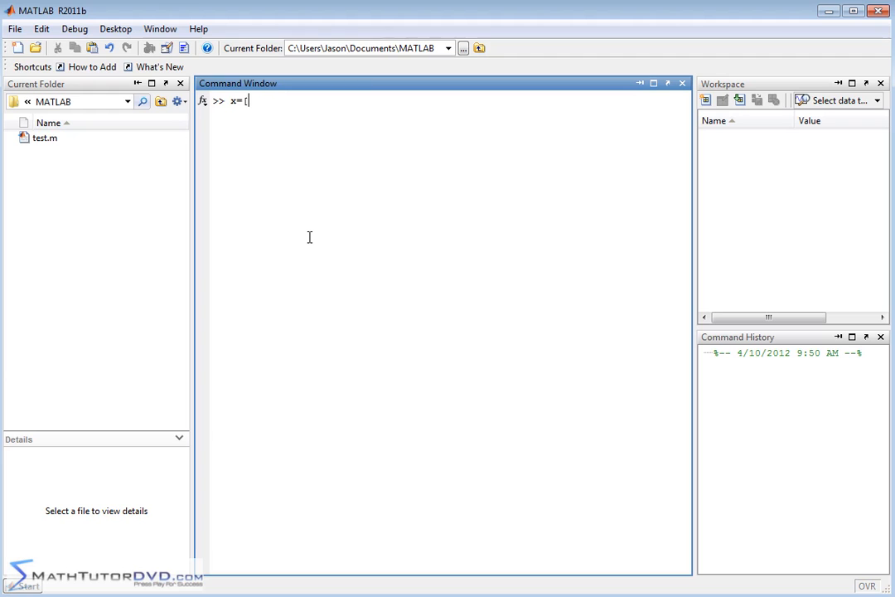
pyautogui.write('0')
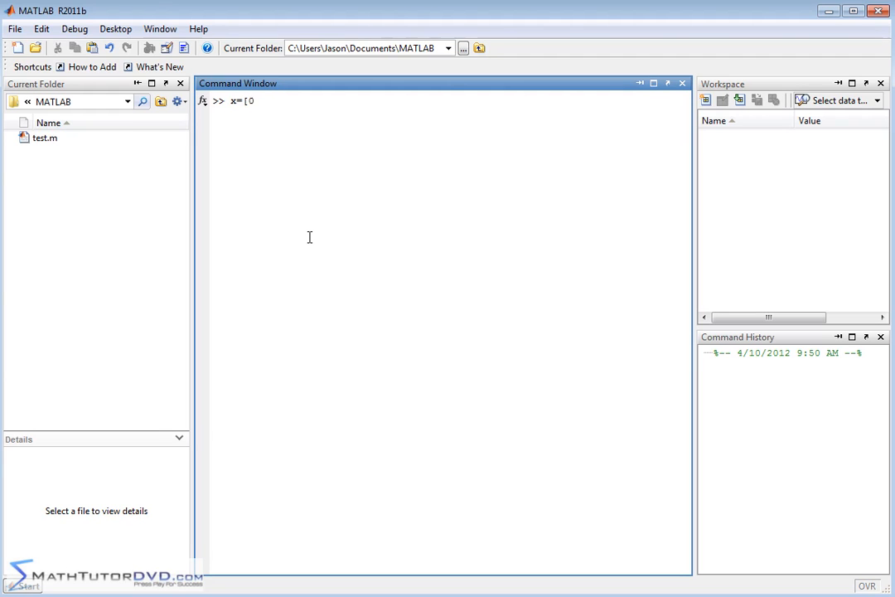
pyautogui.write(':')
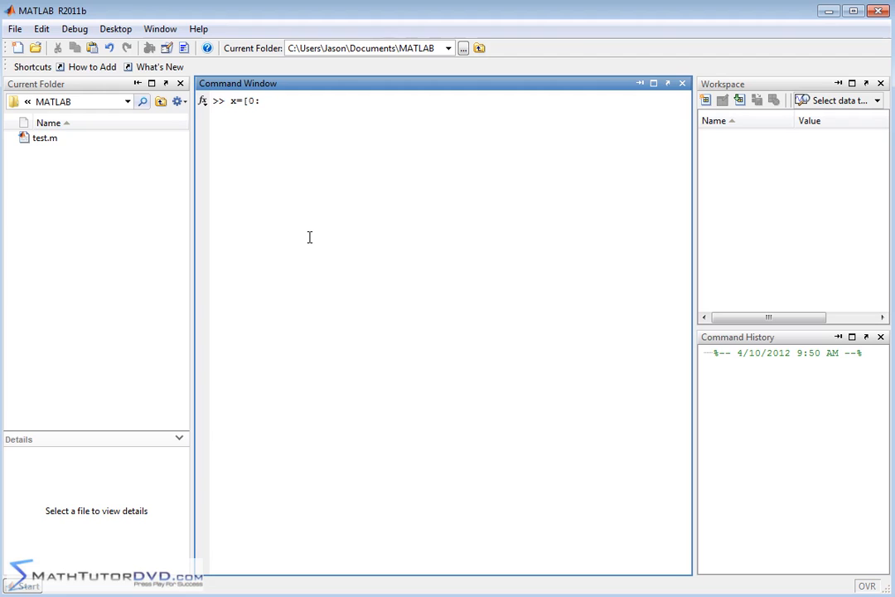
pyautogui.write('1')
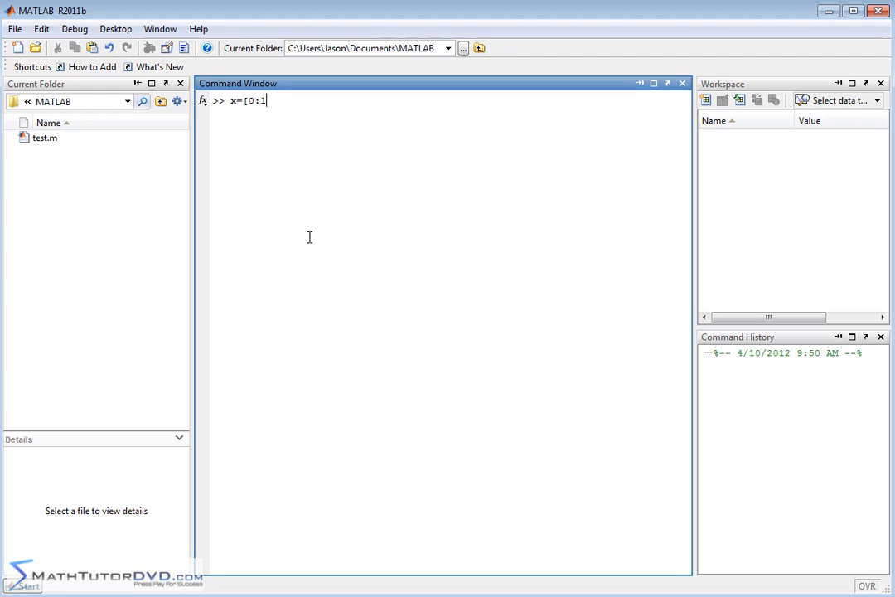
pyautogui.write(':')
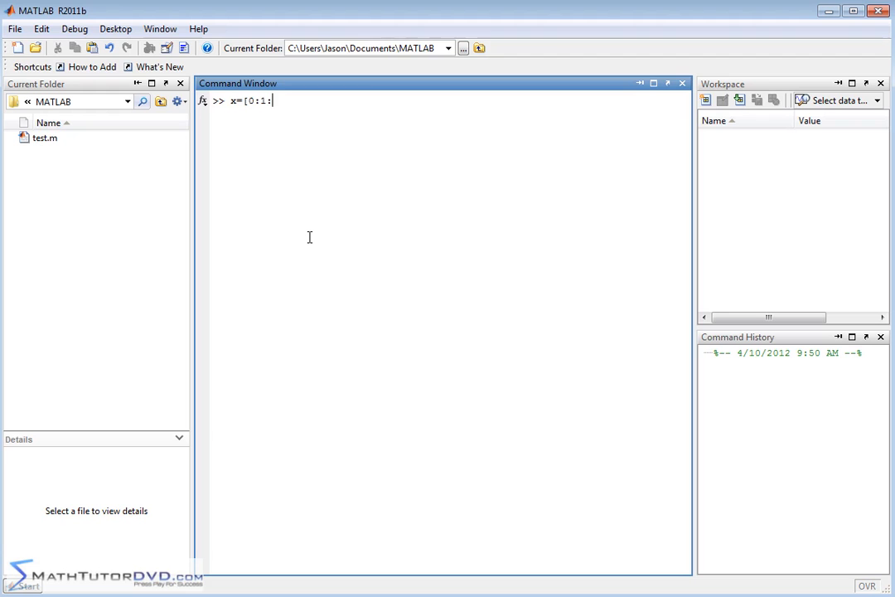
pyautogui.write('10')
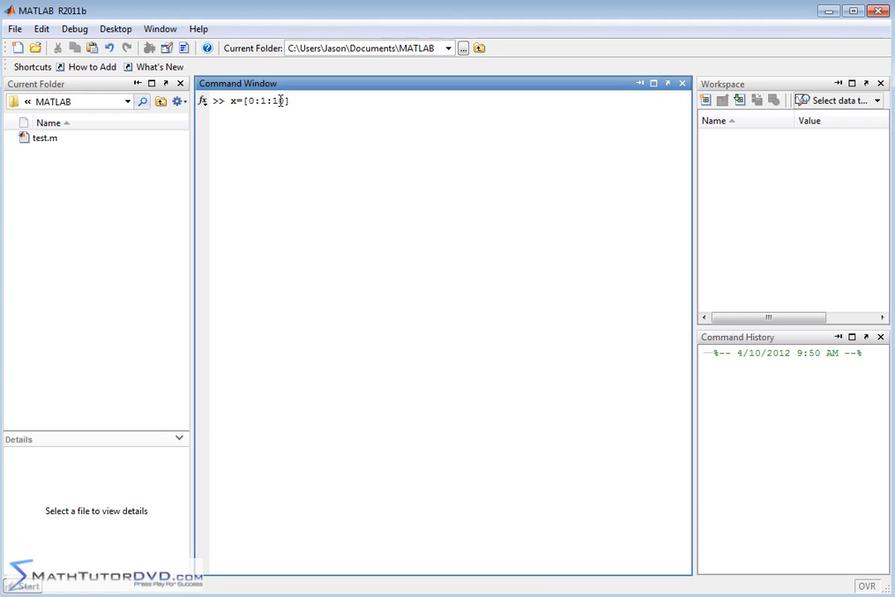
pyautogui.write('0')
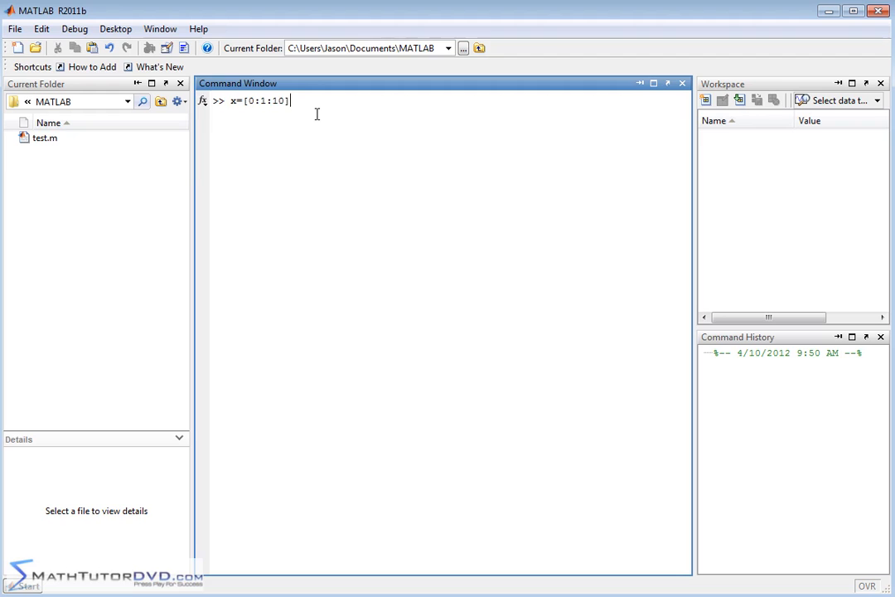
pyautogui.press('Return')
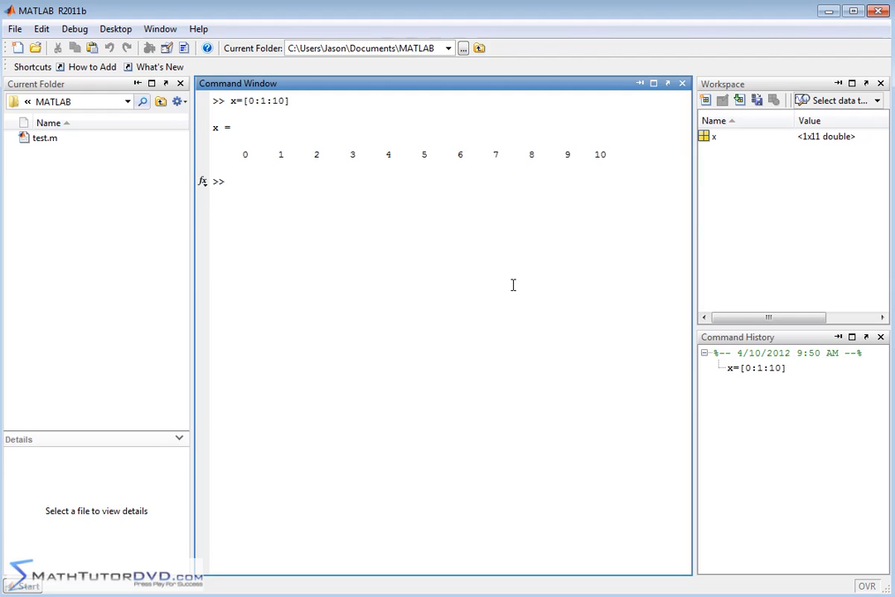
# Compute y=x.^2, correcting x^2 to the element-wise power.
pyautogui.write('y=')
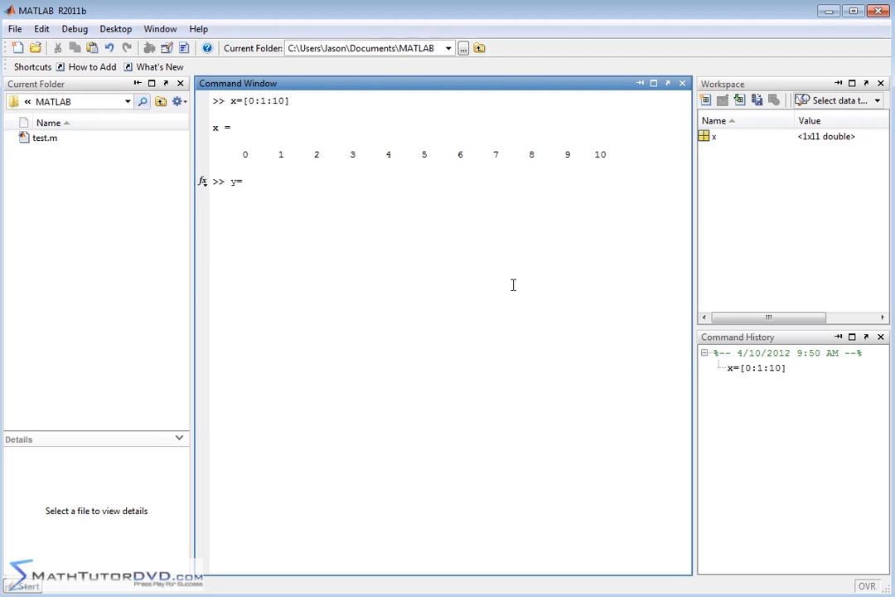
pyautogui.write('x^2')
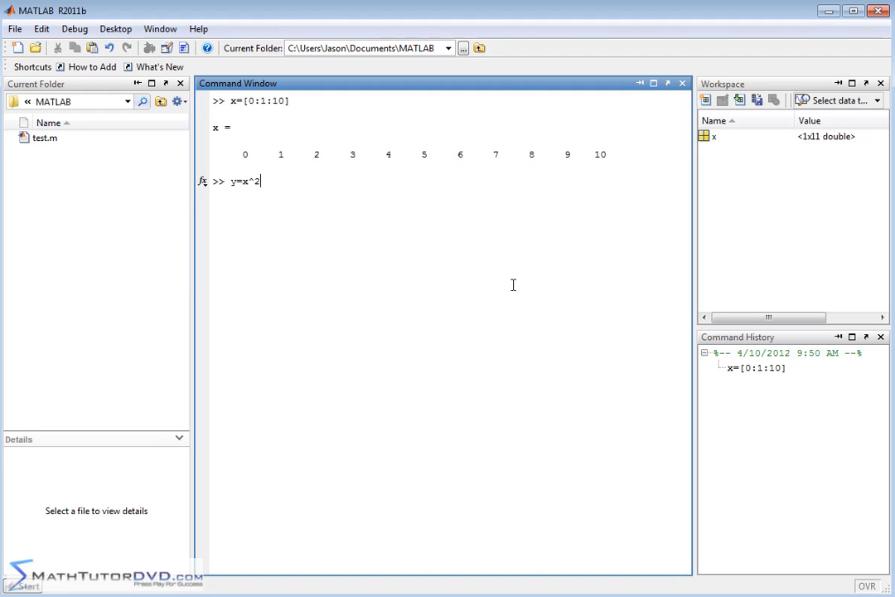
pyautogui.moveTo(240, 147)
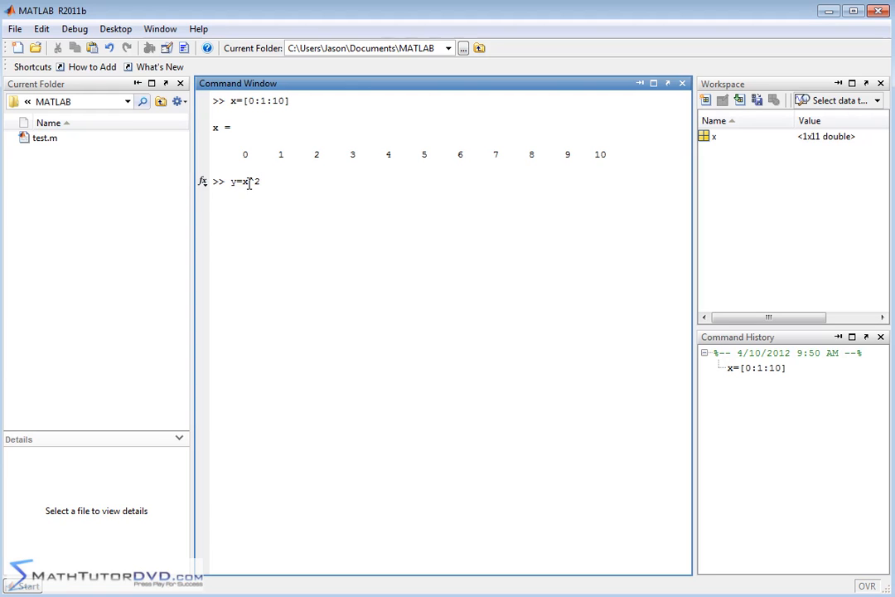
pyautogui.moveTo(310, 333)
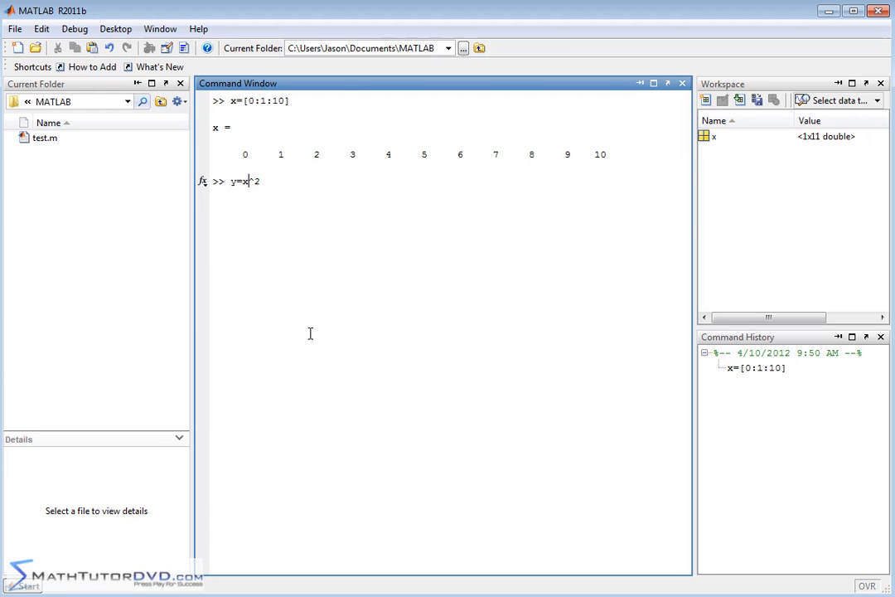
pyautogui.write('.')
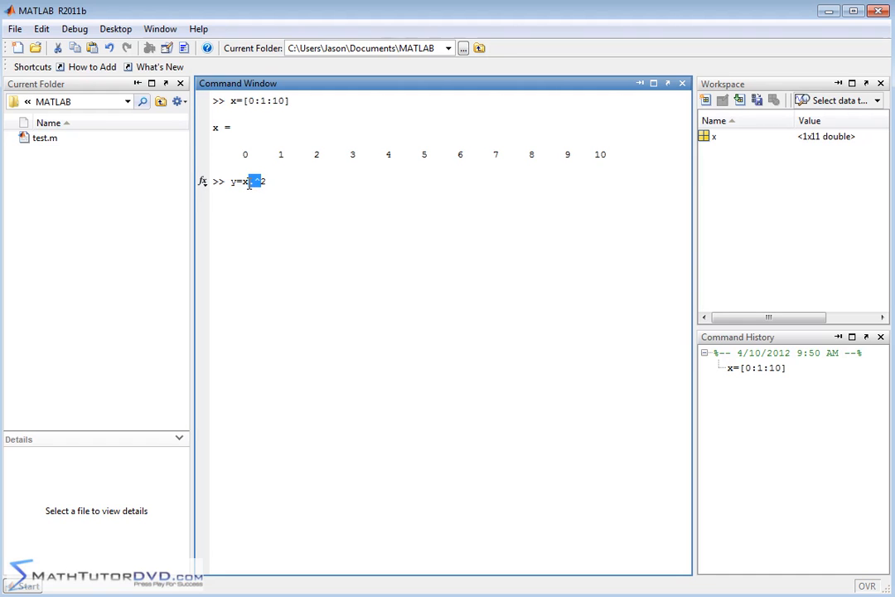
pyautogui.moveTo(259, 192)
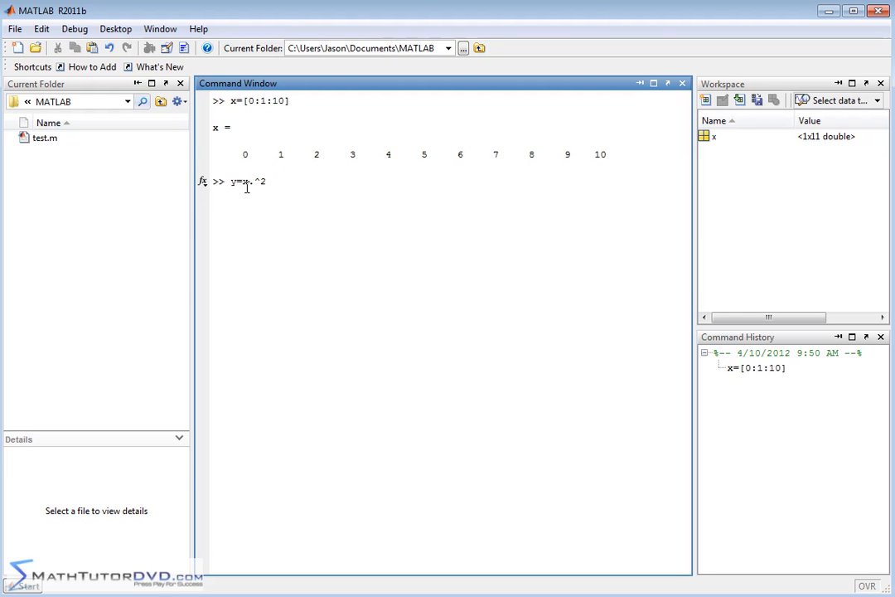
pyautogui.moveTo(317, 204)
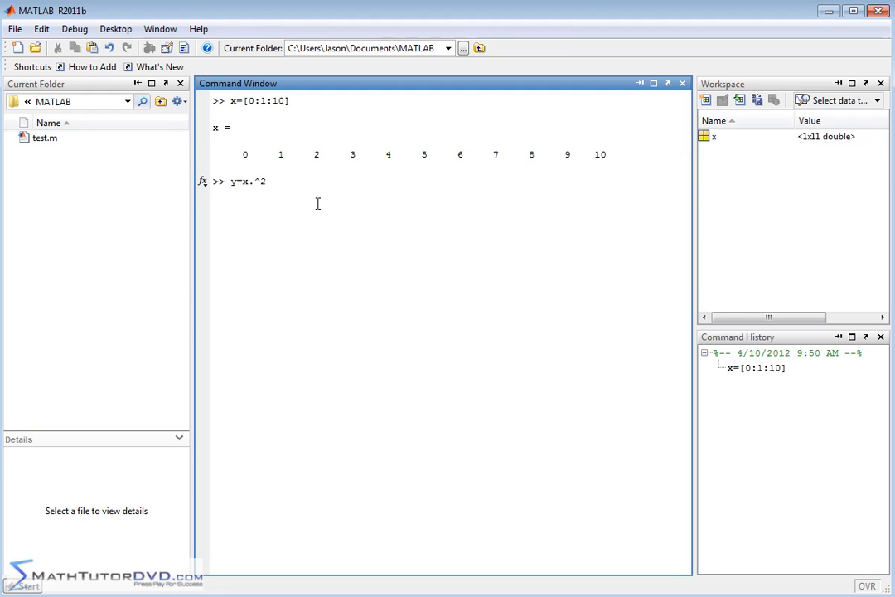
pyautogui.moveTo(355, 155)
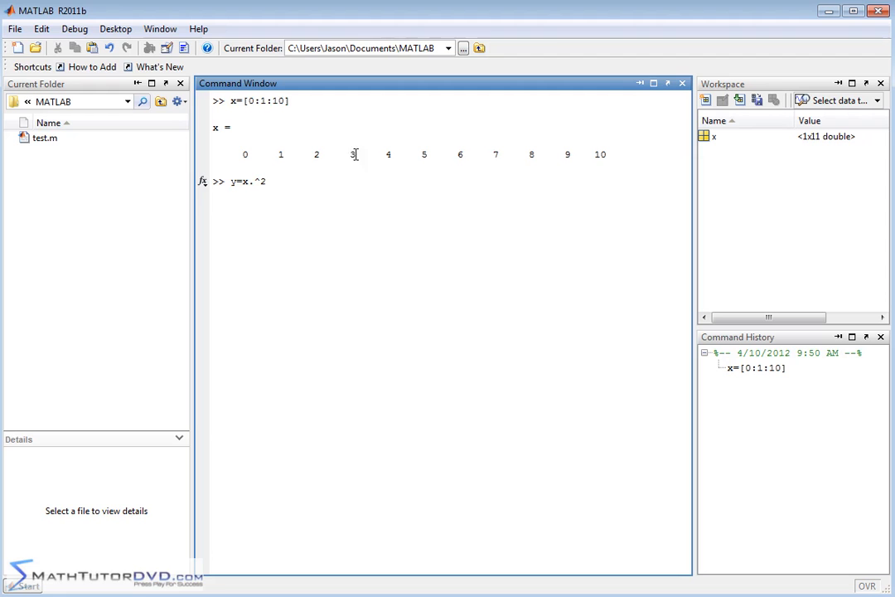
pyautogui.moveTo(290, 195)
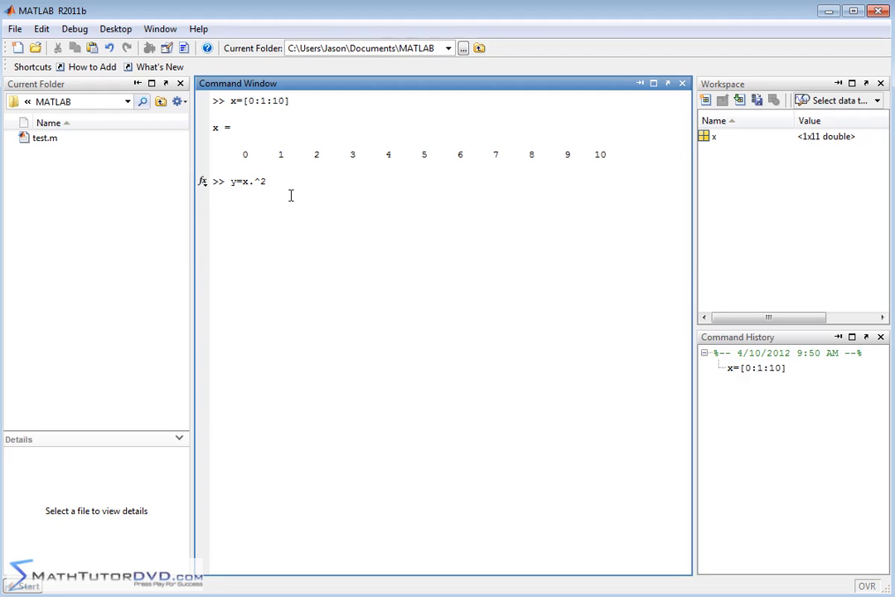
pyautogui.press('Return')
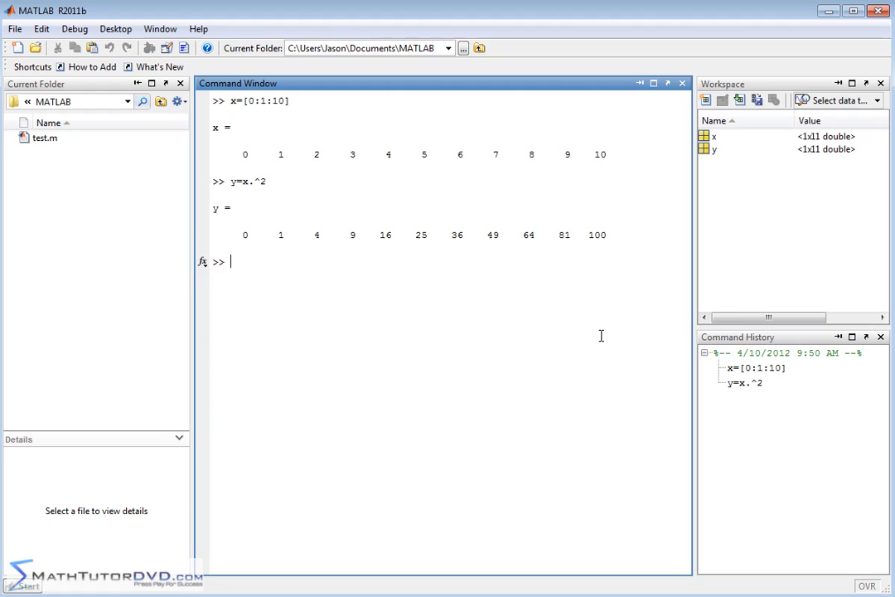
# Plot the parabola with plot(x,y), then close Figure 1.
pyautogui.write('plot(')
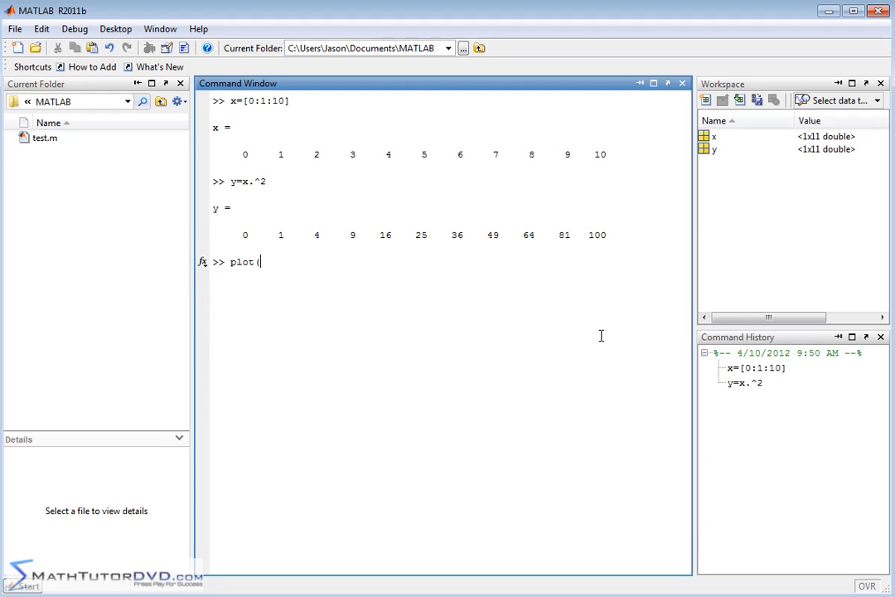
pyautogui.press('Return')
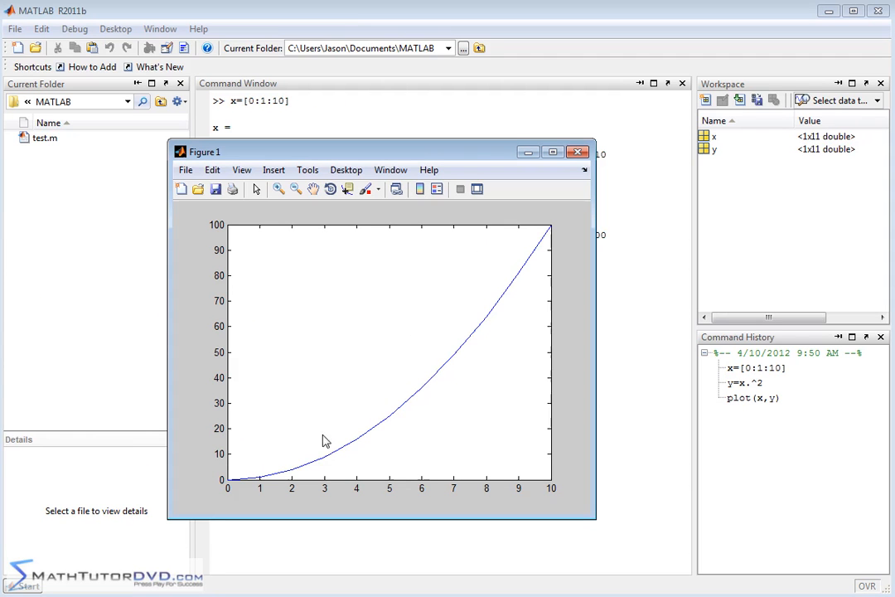
pyautogui.moveTo(246, 484)
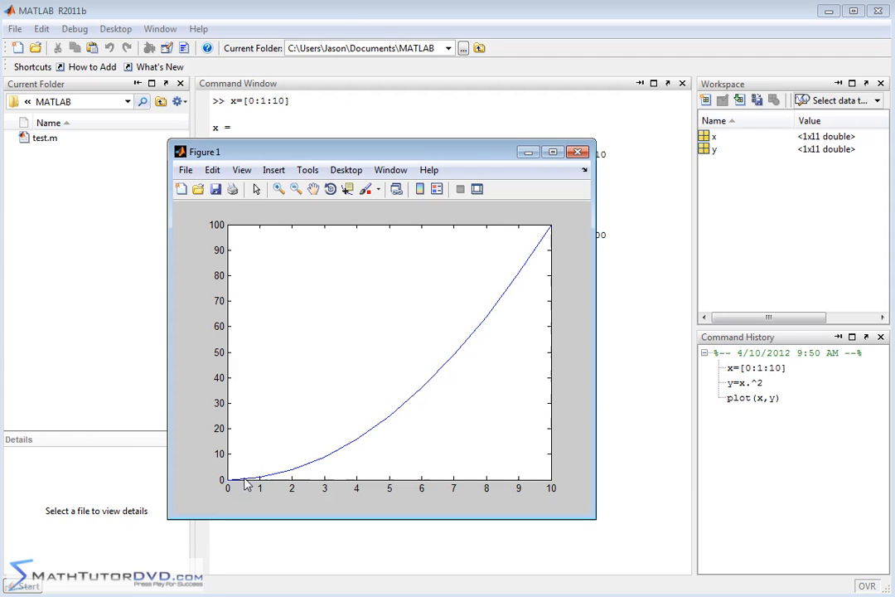
pyautogui.moveTo(538, 361)
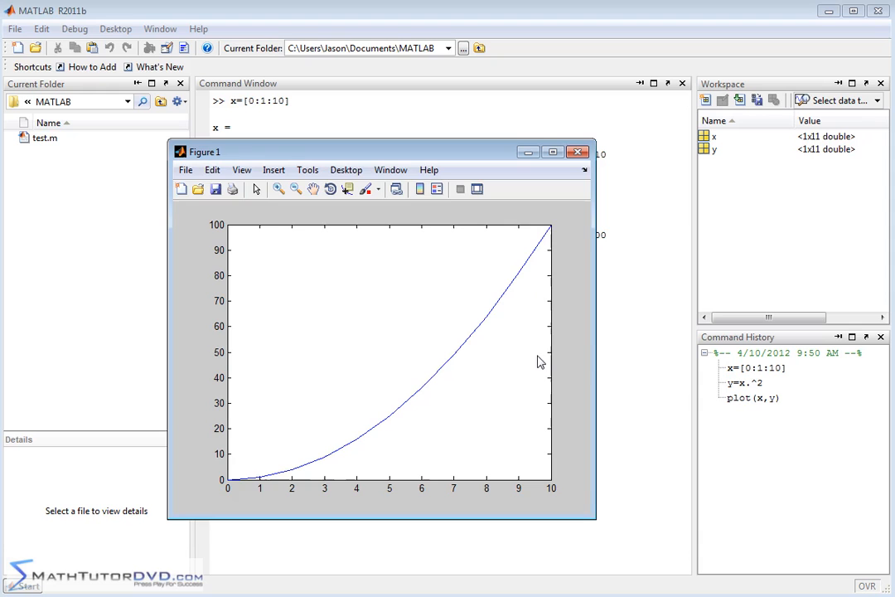
pyautogui.click(578, 151)
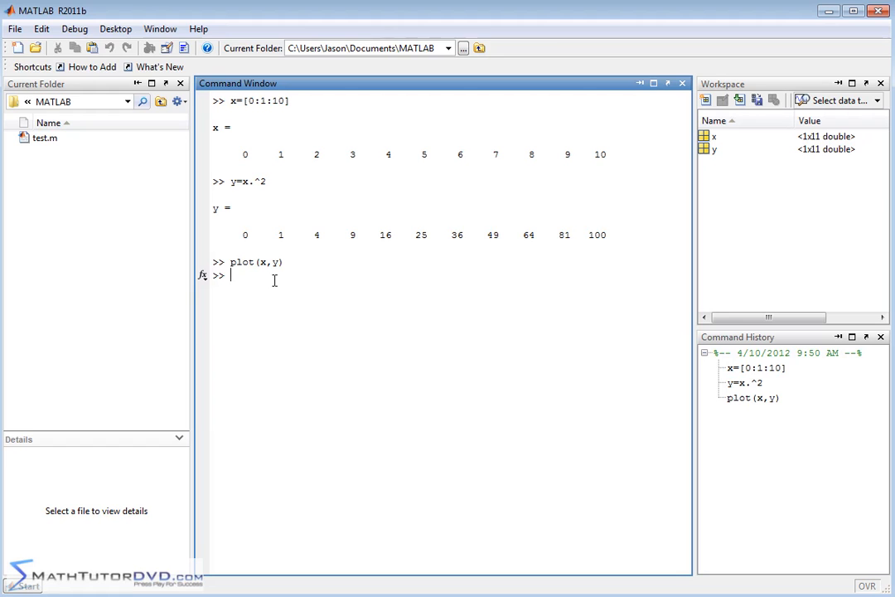
# Redefine x as [-10:1:10] and recompute y=x.^2 over those 21 values.
pyautogui.write('y=x.^2')
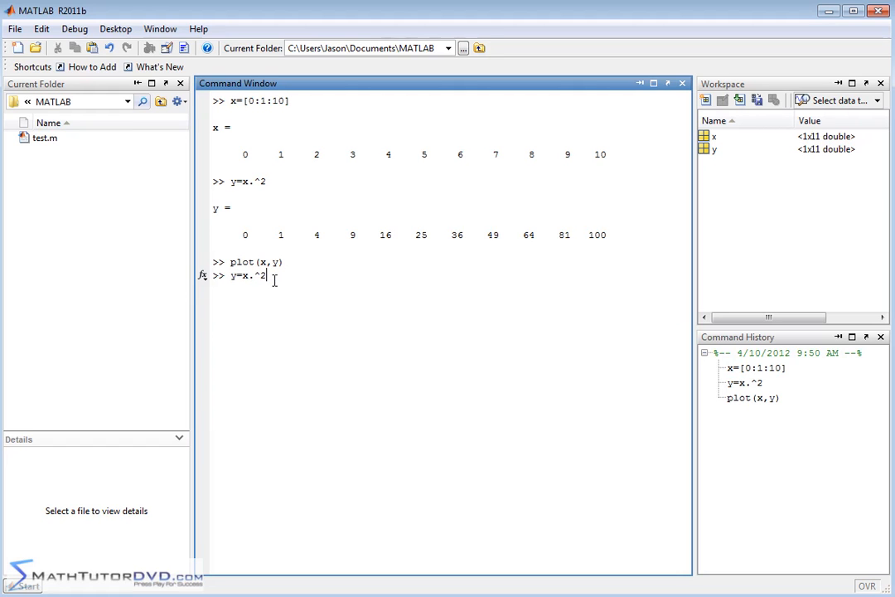
pyautogui.write('x=[0:1:10]')
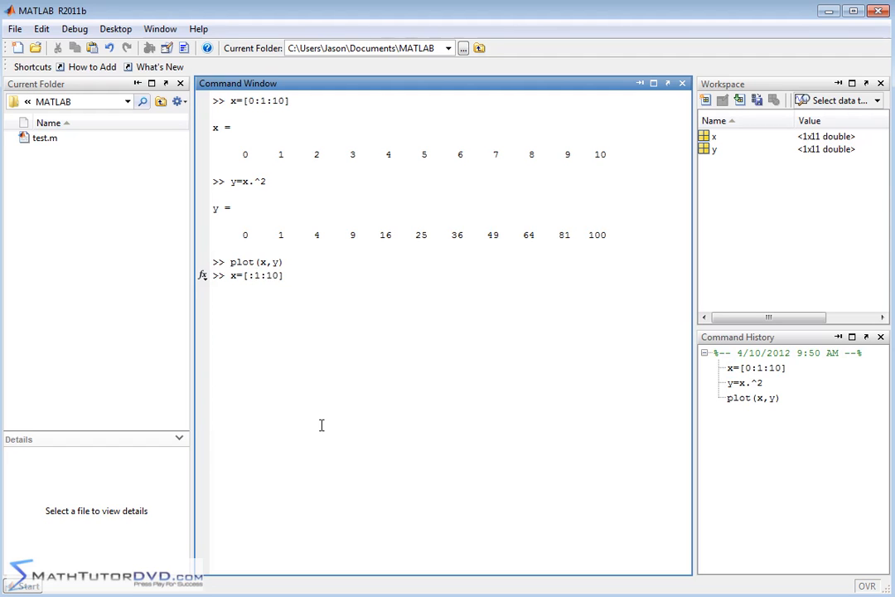
pyautogui.write('-10')
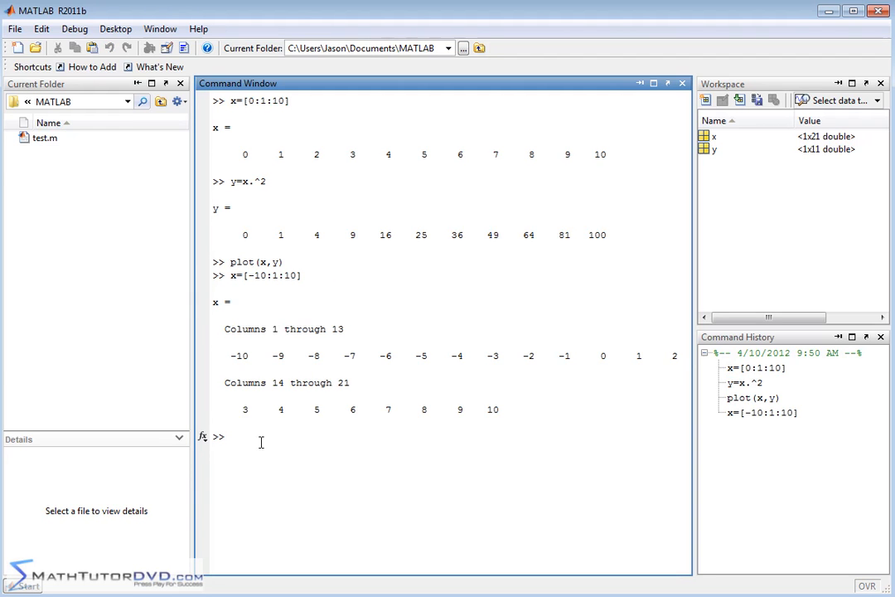
pyautogui.write('plot(x,y)')
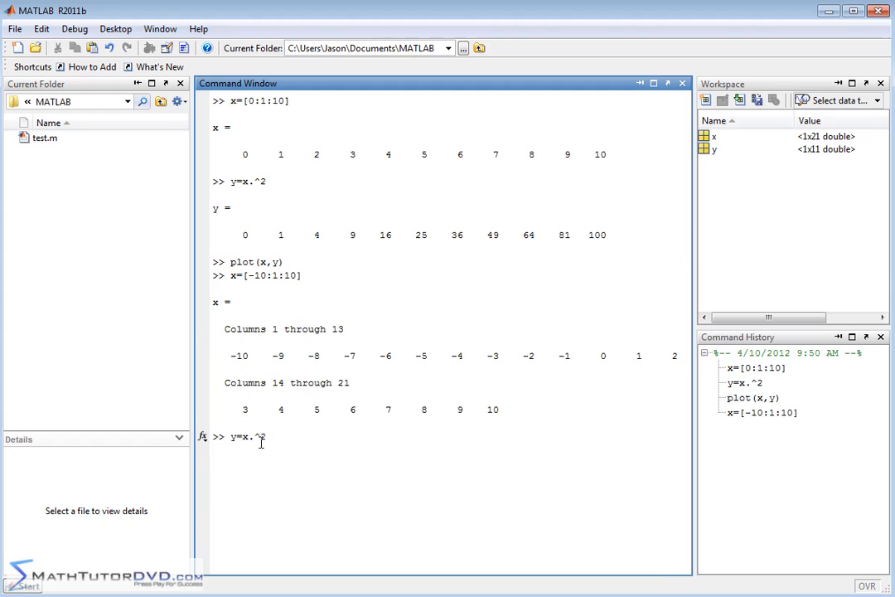
pyautogui.press('Return')
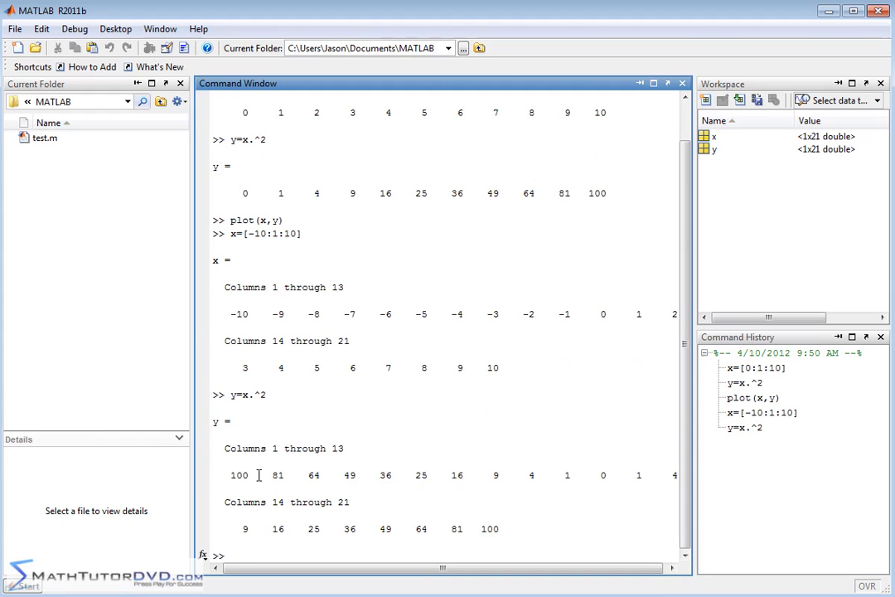
pyautogui.write('x=[-10:1:10]')
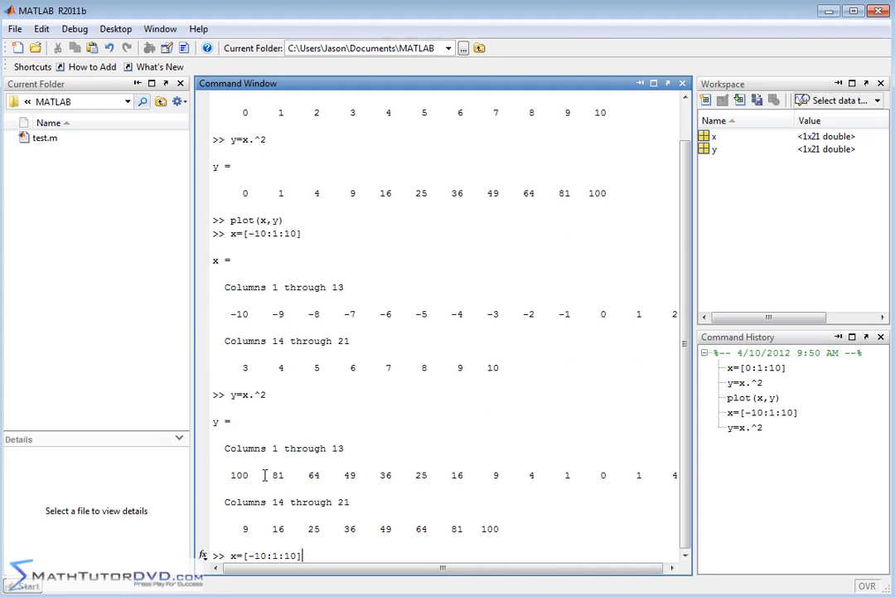
# Plot the full parabola over -10 to 10 and browse Figure 1's Insert menu.
pyautogui.write('plot(x,y)')
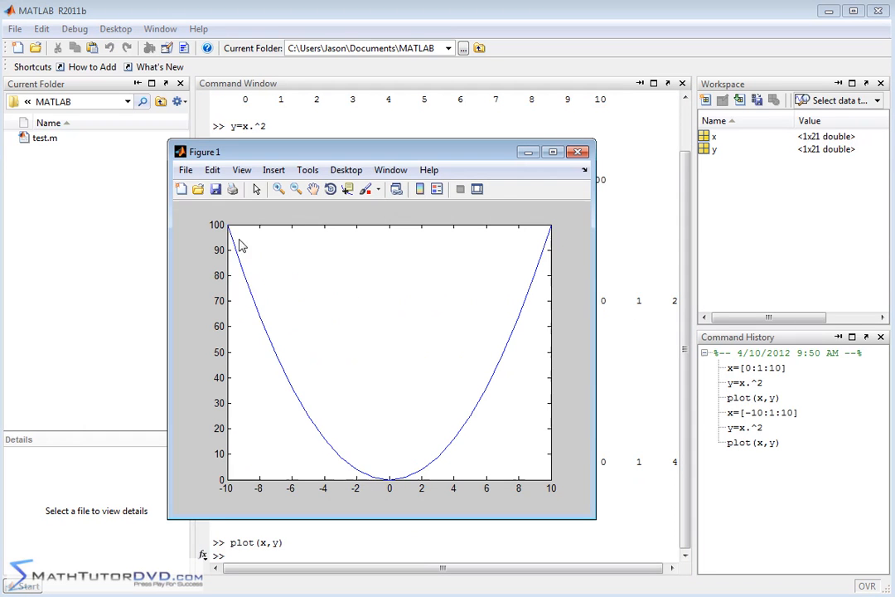
pyautogui.moveTo(442, 487)
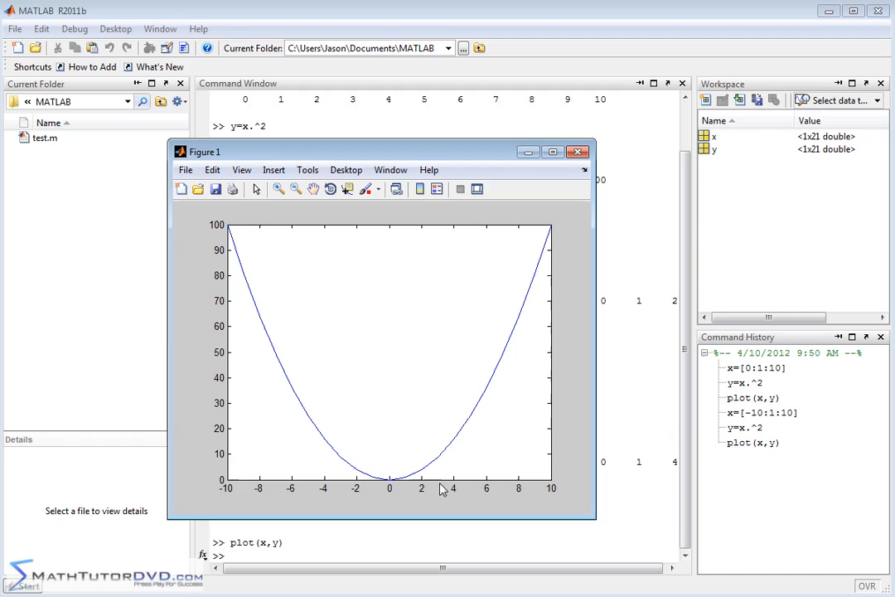
pyautogui.moveTo(228, 497)
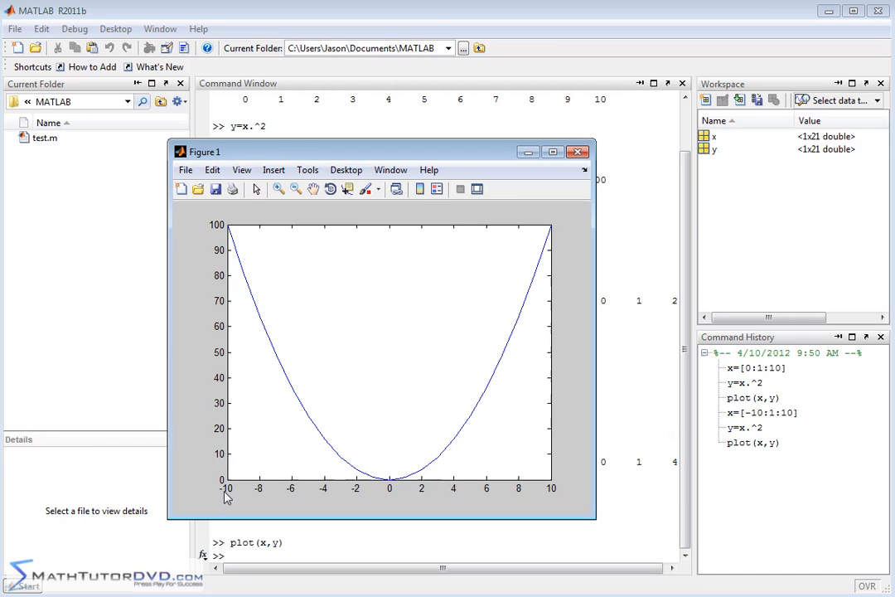
pyautogui.moveTo(467, 499)
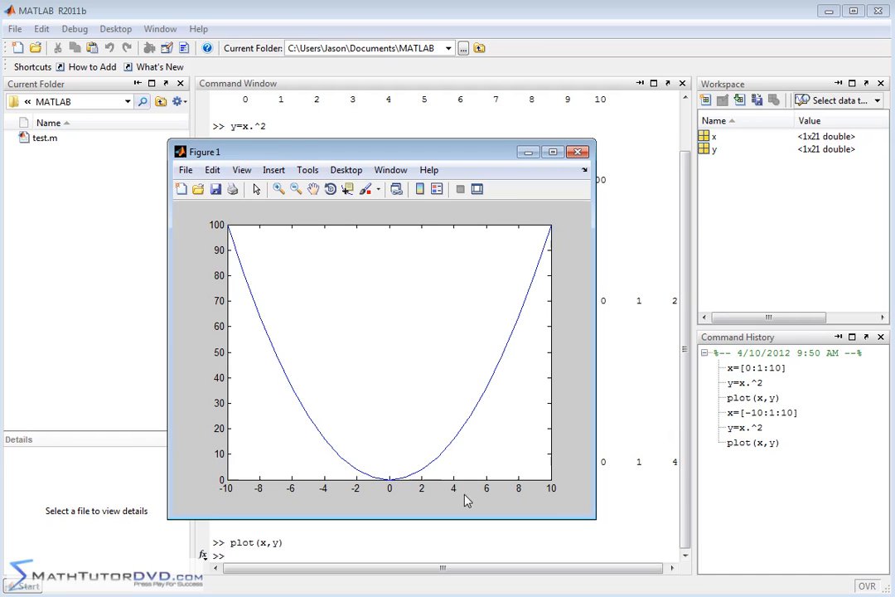
pyautogui.moveTo(434, 442)
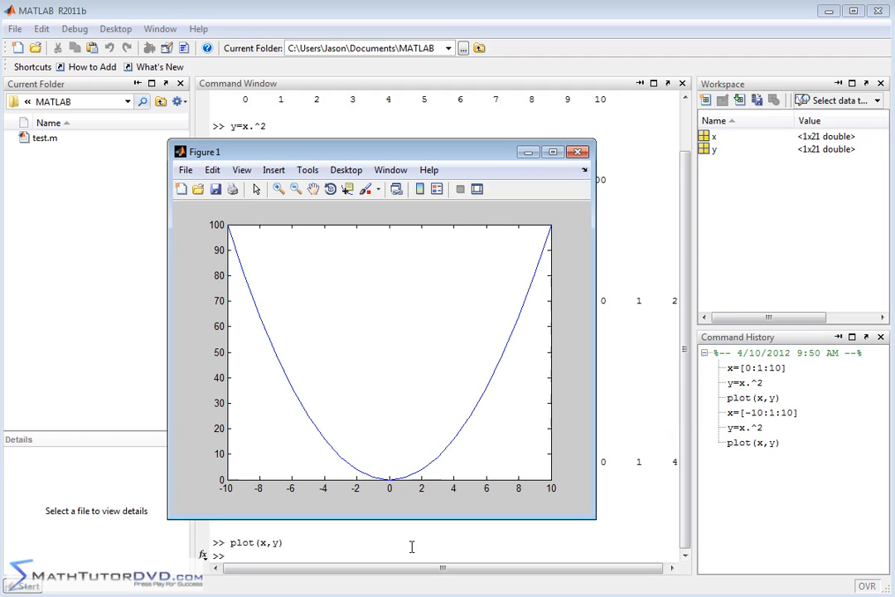
pyautogui.moveTo(432, 543)
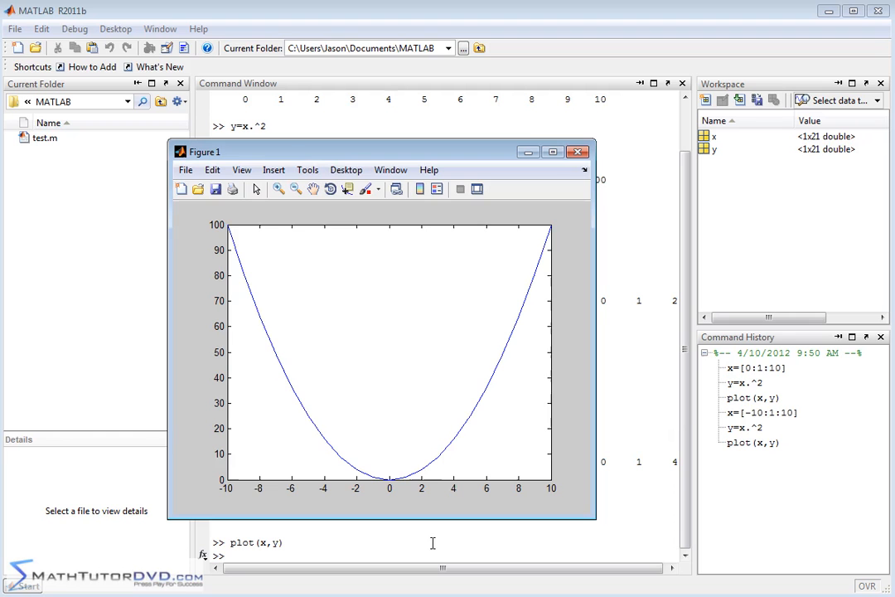
pyautogui.click(273, 170)
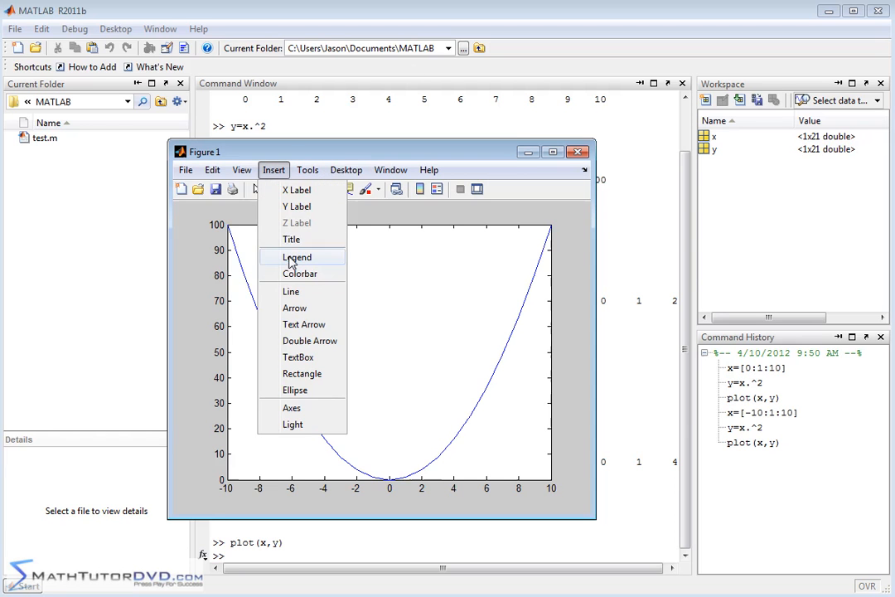
pyautogui.moveTo(299, 238)
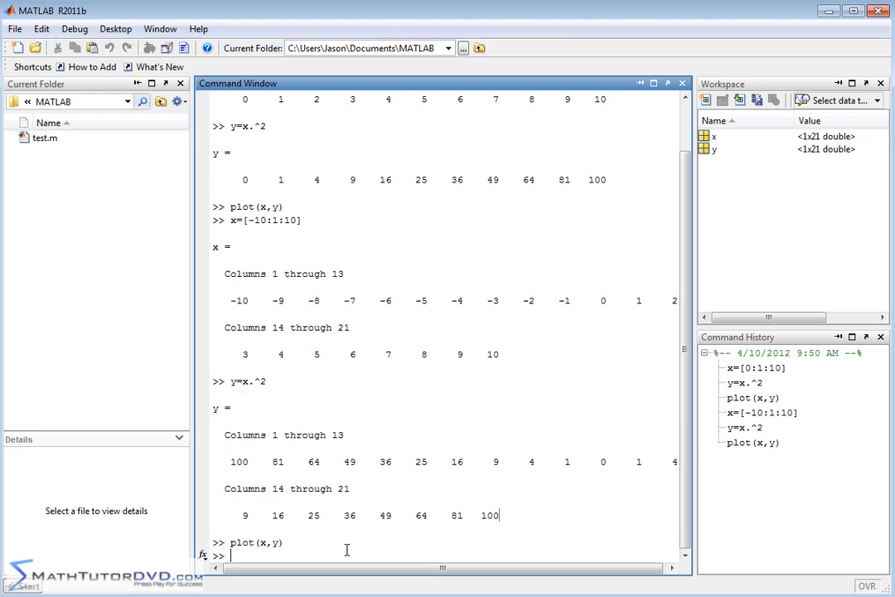
pyautogui.write('clc')
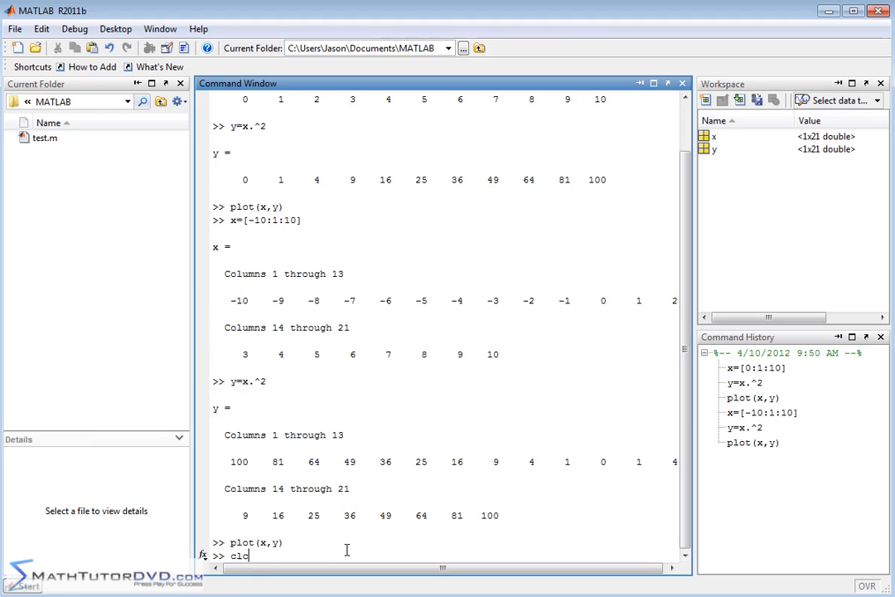
# Clear the command window with clc and reset x to [0:1:10].
pyautogui.press('Return')
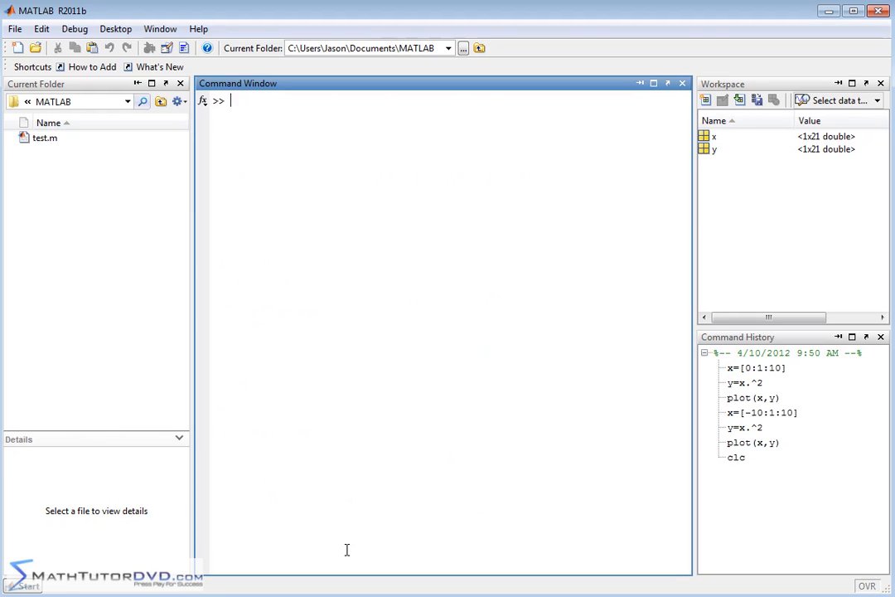
pyautogui.write('x=[')
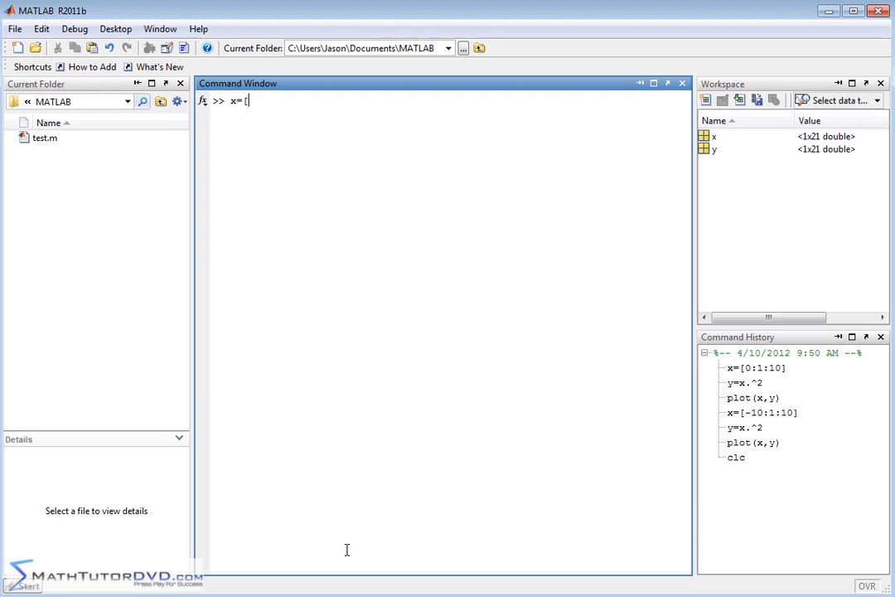
pyautogui.write('0')
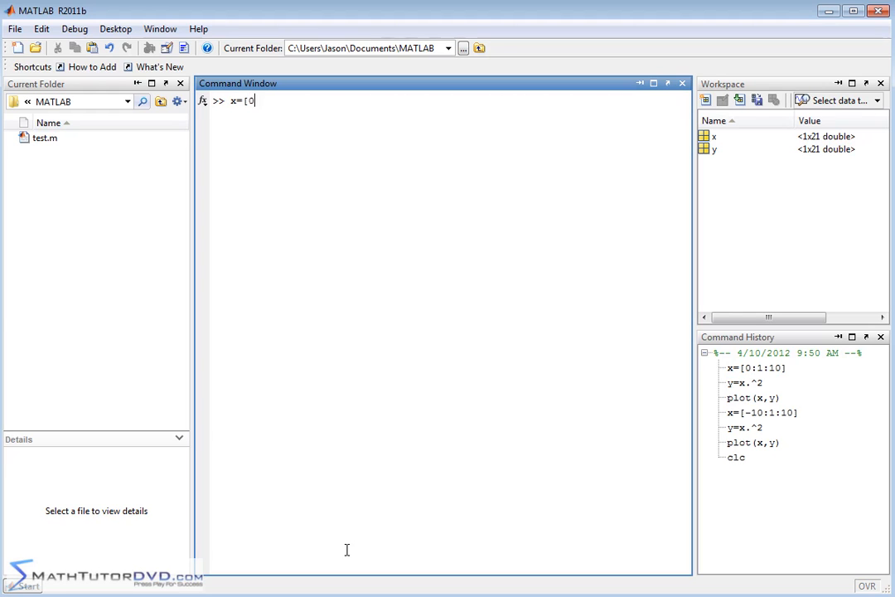
pyautogui.write(':1:')
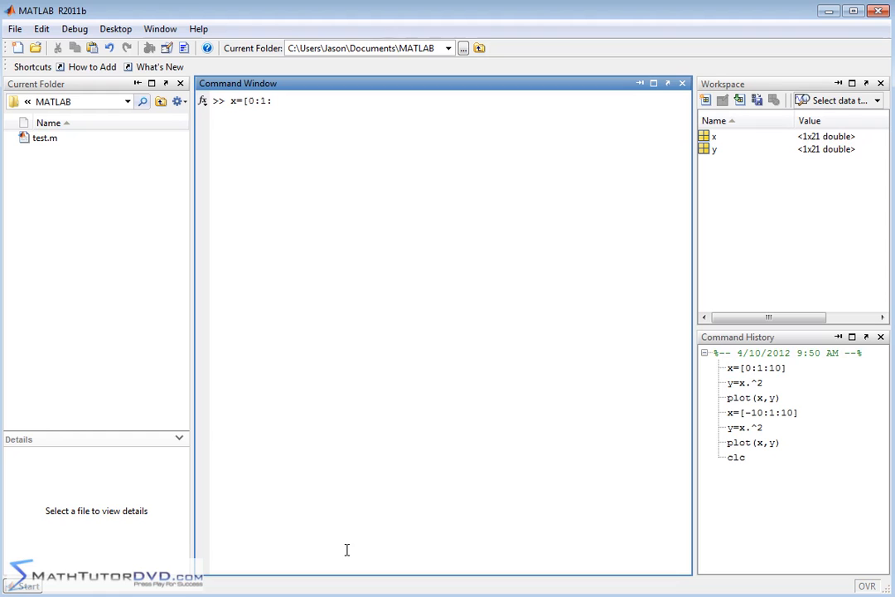
pyautogui.write('10]')
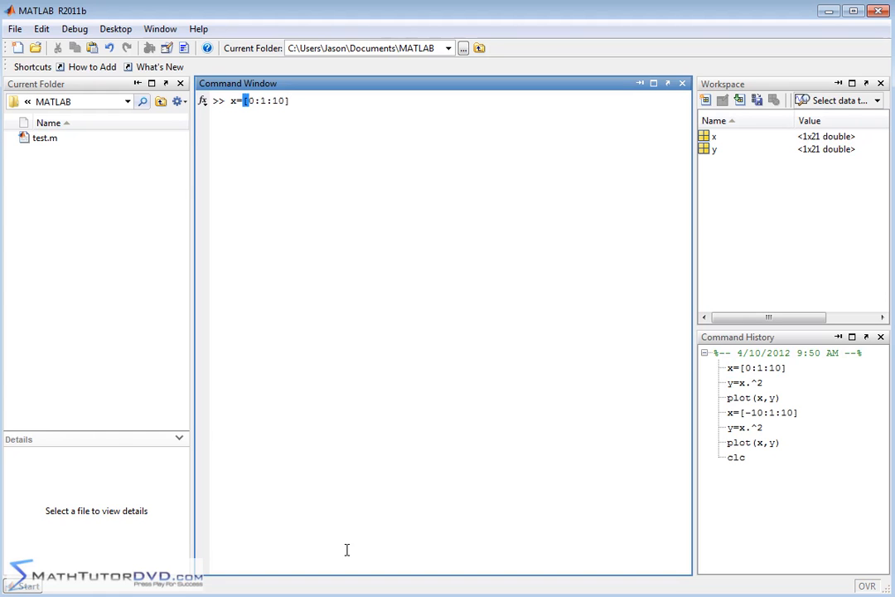
pyautogui.press('Return')
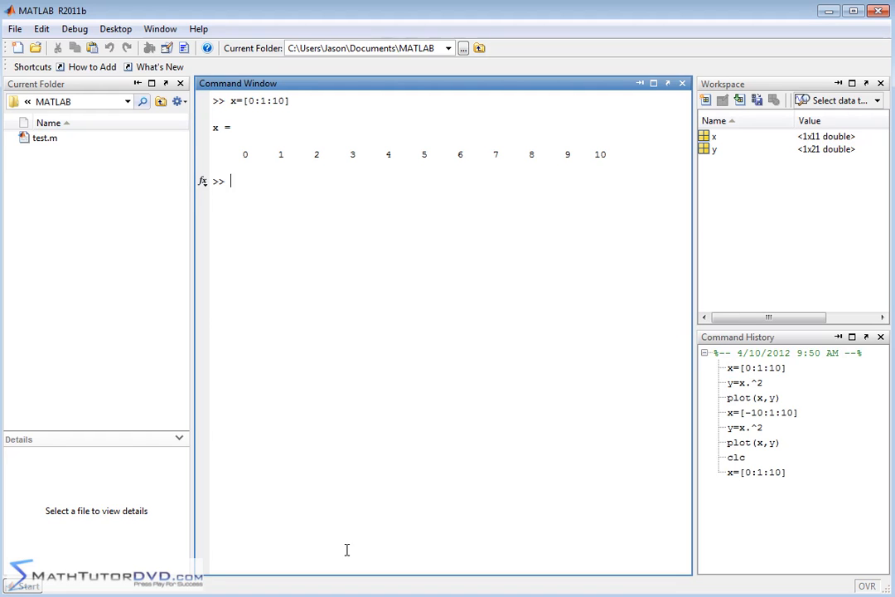
# Compute y=sin(x) for the eleven integer x values.
pyautogui.write('y')
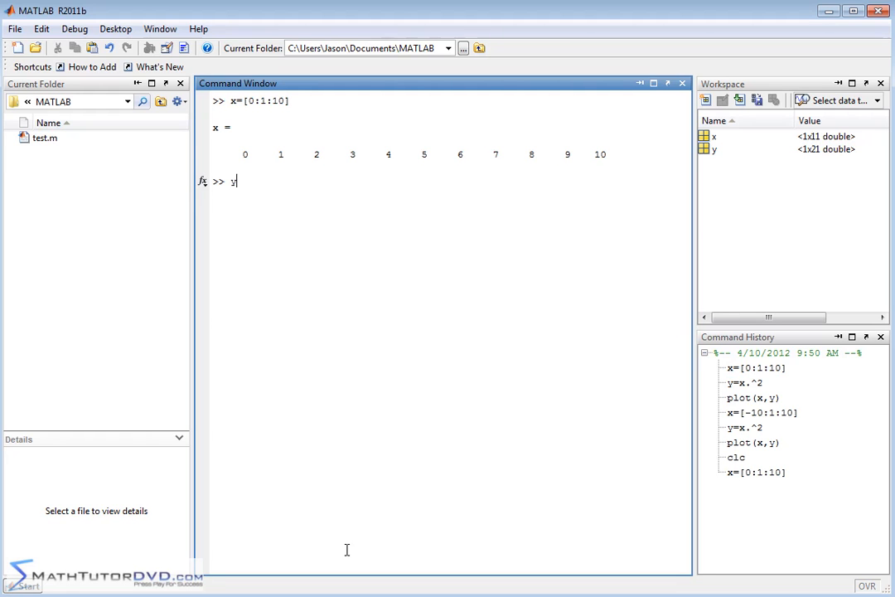
pyautogui.write('=sin')
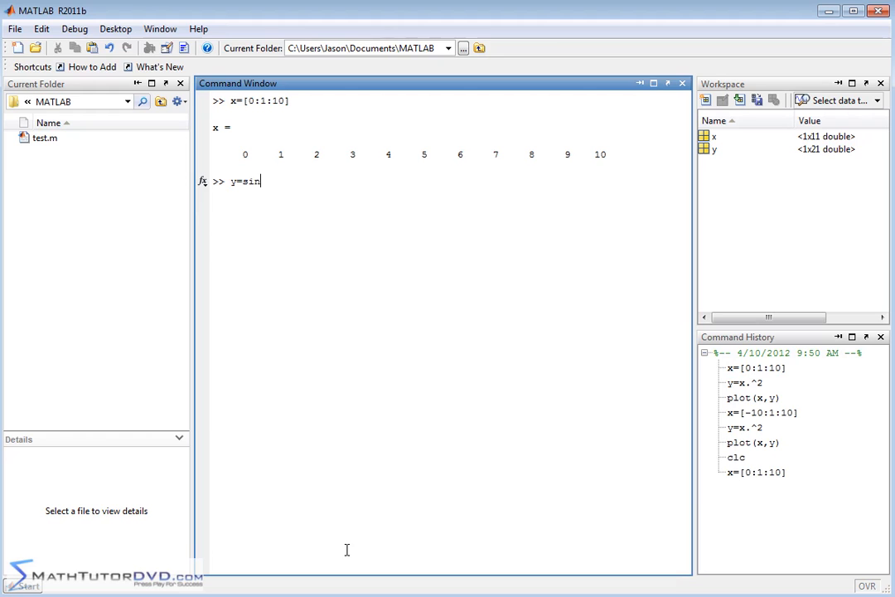
pyautogui.write('(x)')
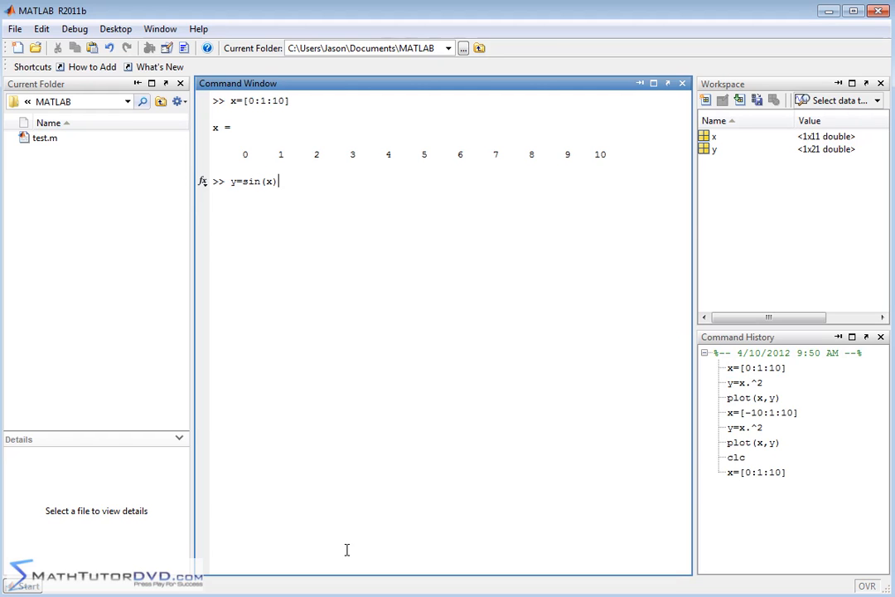
pyautogui.moveTo(423, 255)
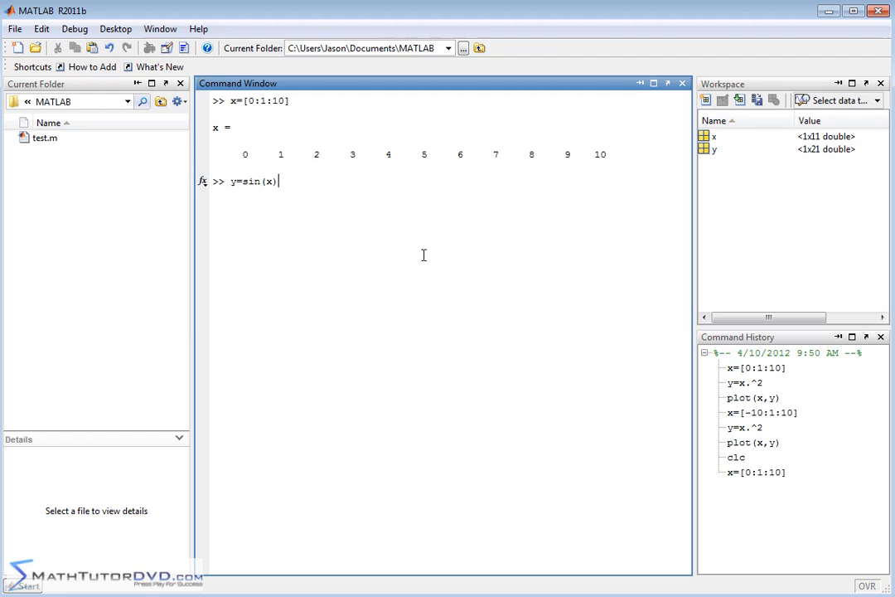
pyautogui.press('Return')
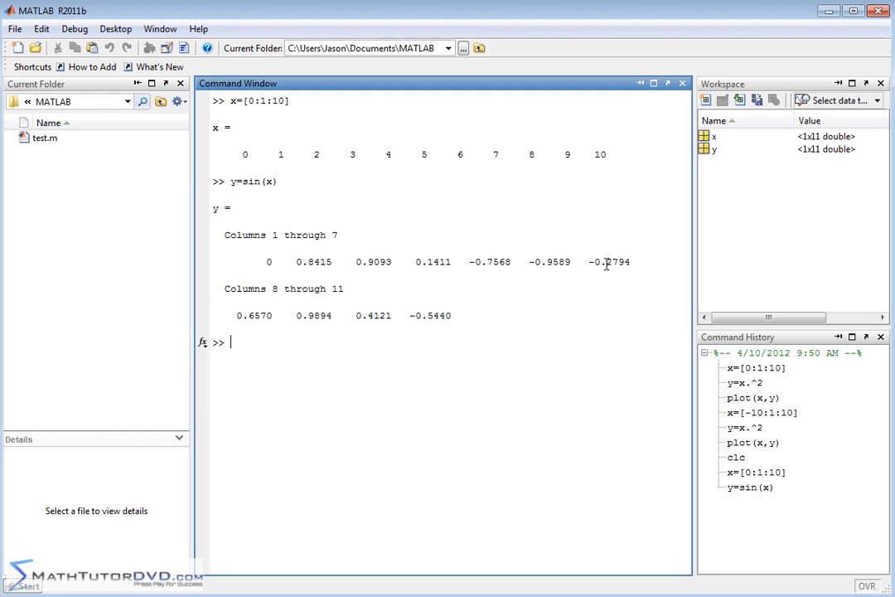
pyautogui.moveTo(186, 292)
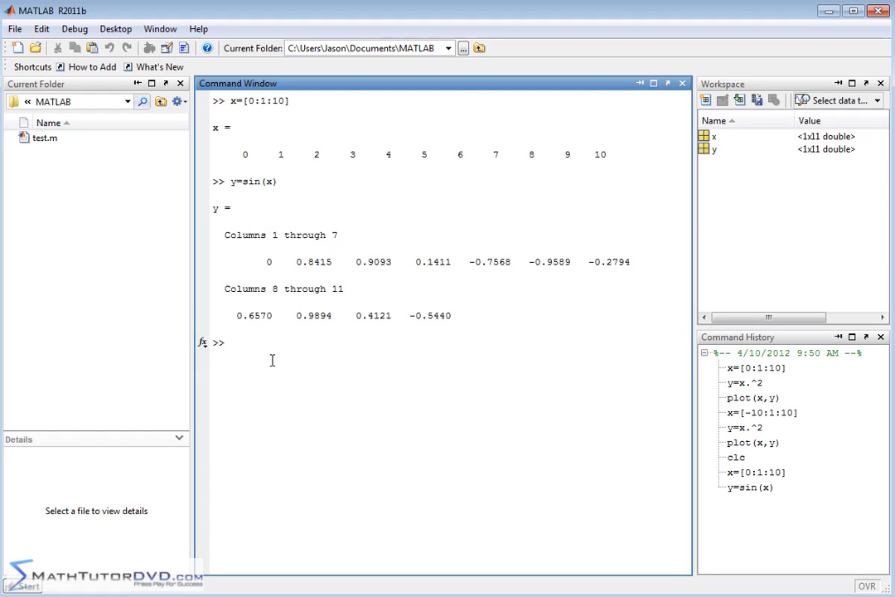
# Plot sin(x) against the integer x values with plot(x,y), giving a jagged wave.
pyautogui.write('plot(x,y')
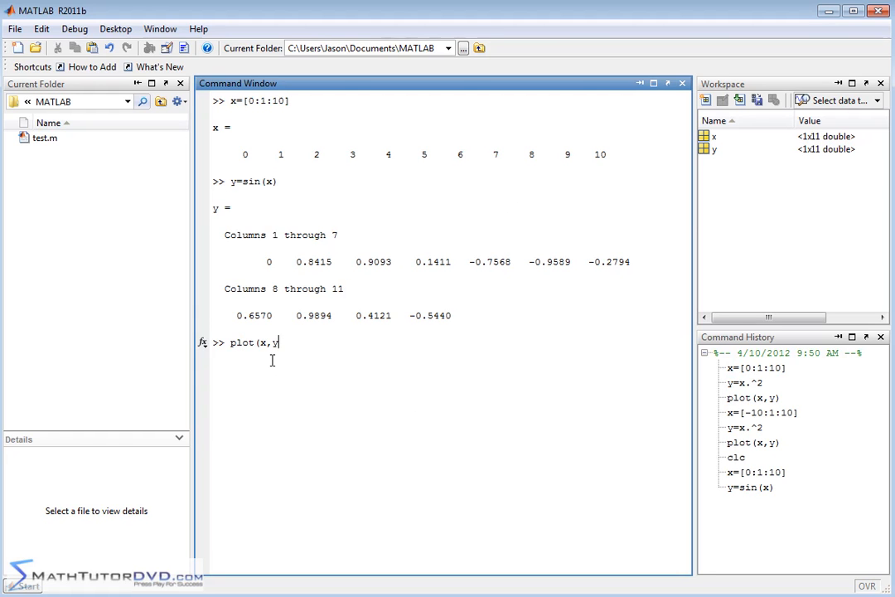
pyautogui.press('Return')
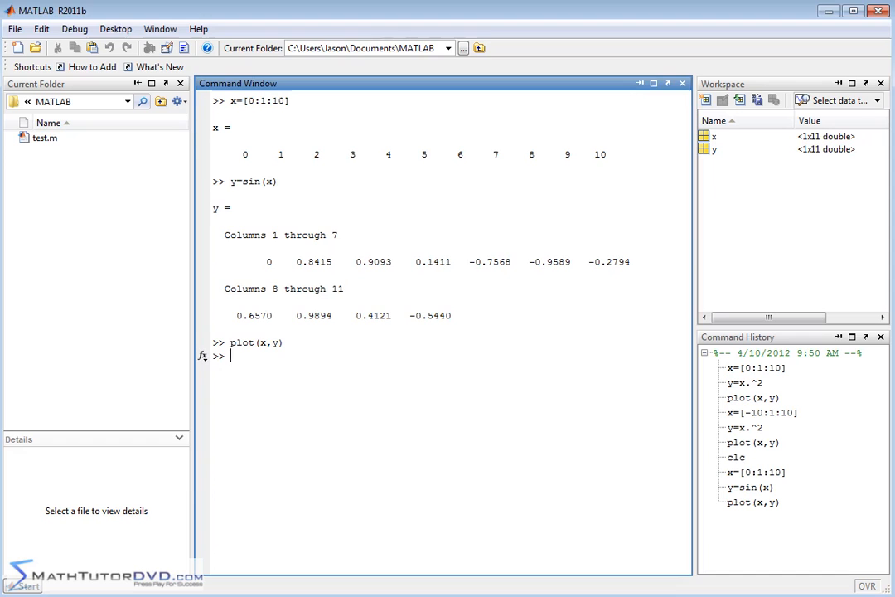
pyautogui.press('Return')
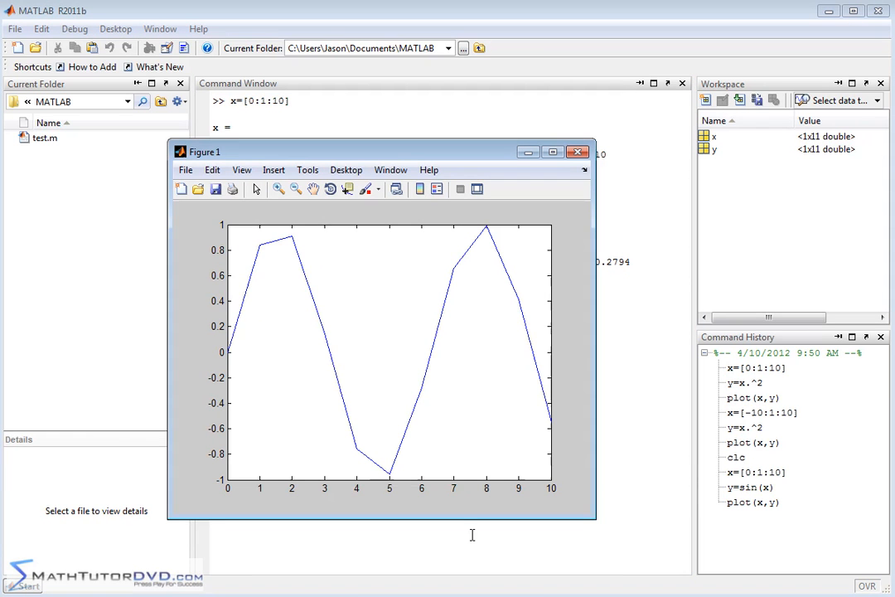
pyautogui.moveTo(294, 296)
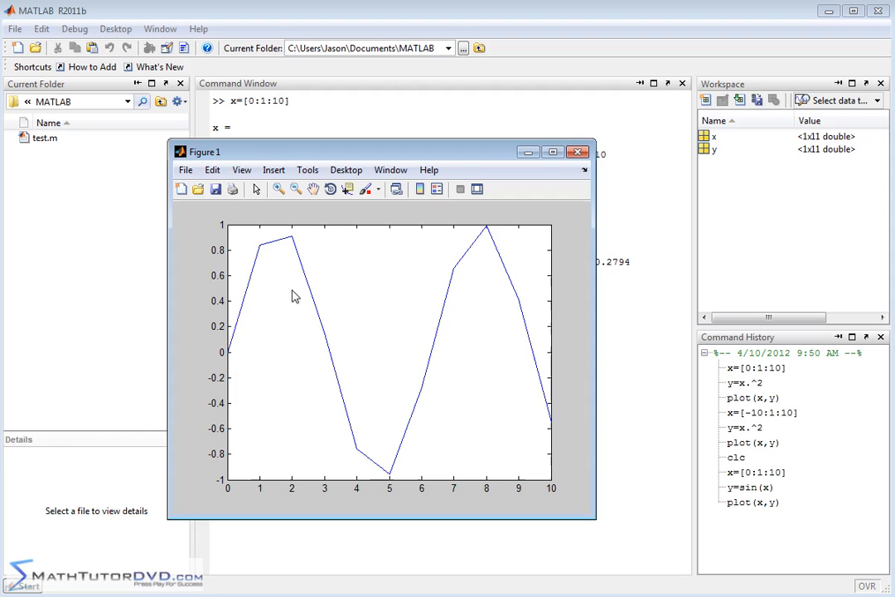
pyautogui.moveTo(232, 348)
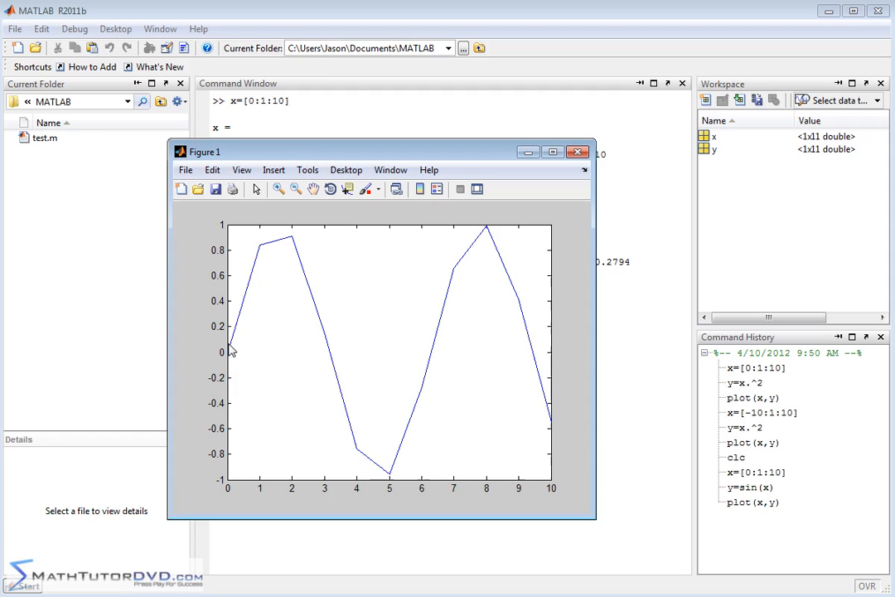
pyautogui.moveTo(472, 267)
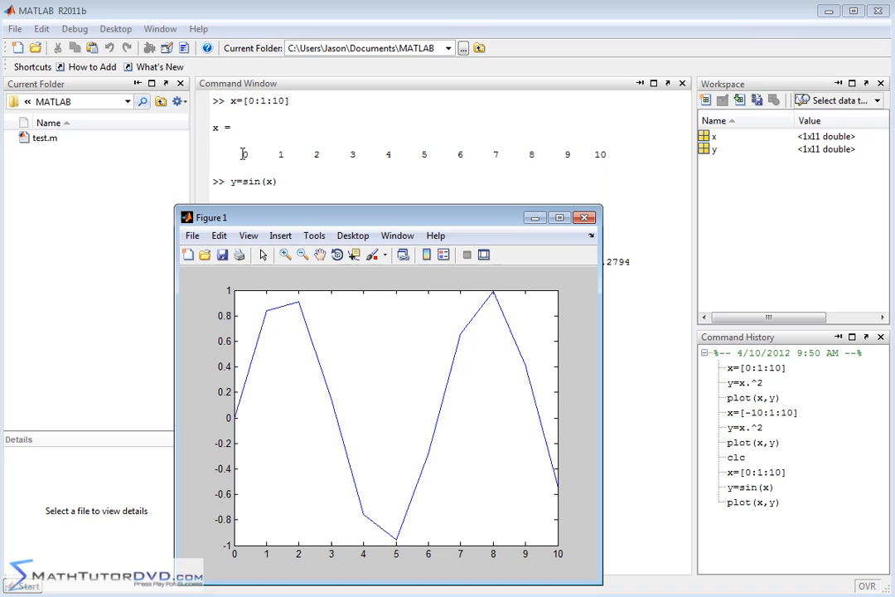
pyautogui.moveTo(303, 302)
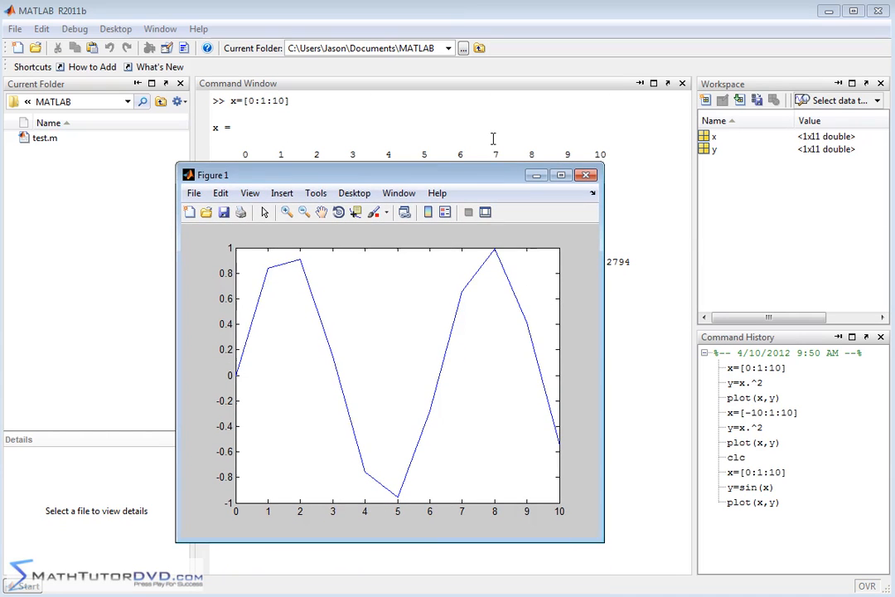
# Redefine x as [0:0.1:10], 101 values from 0 to 10.
pyautogui.click(587, 174)
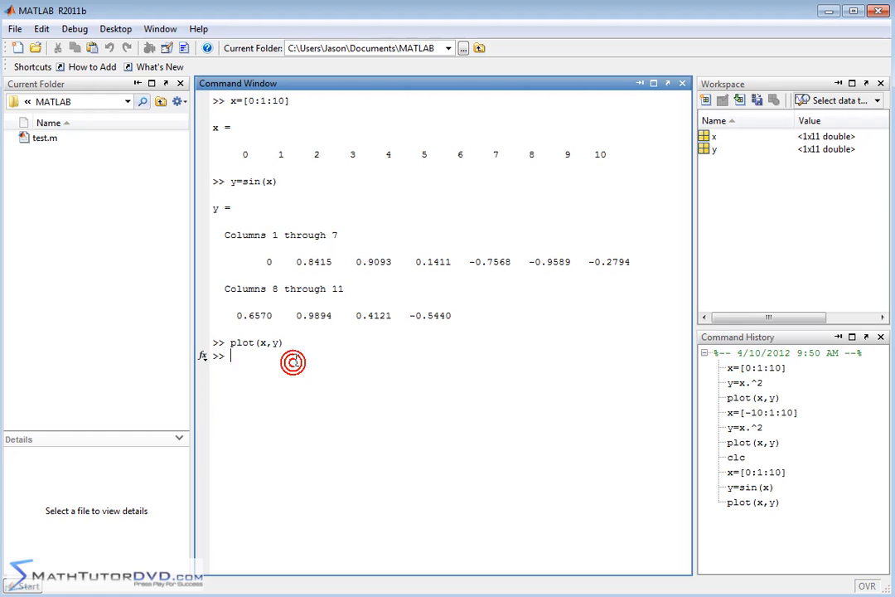
pyautogui.write('y=sin(x)')
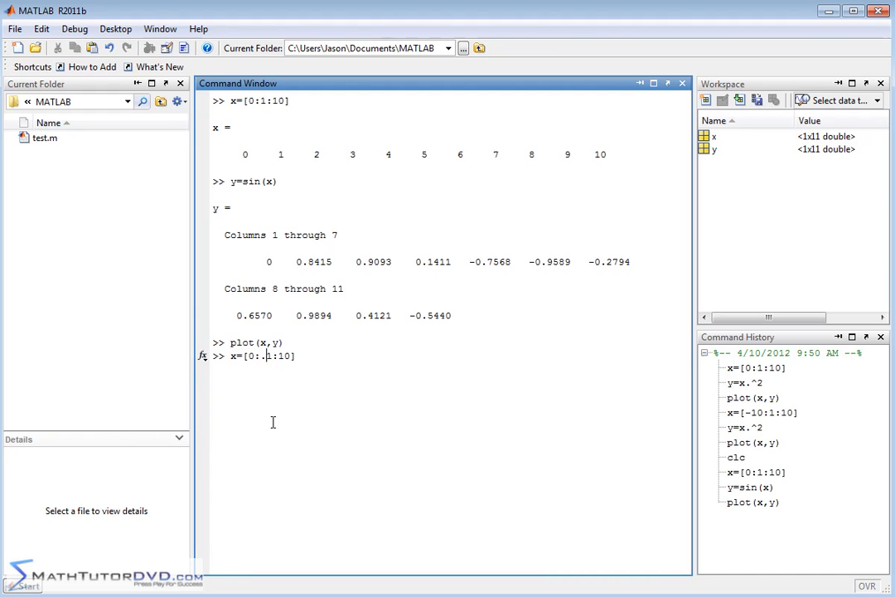
pyautogui.moveTo(329, 412)
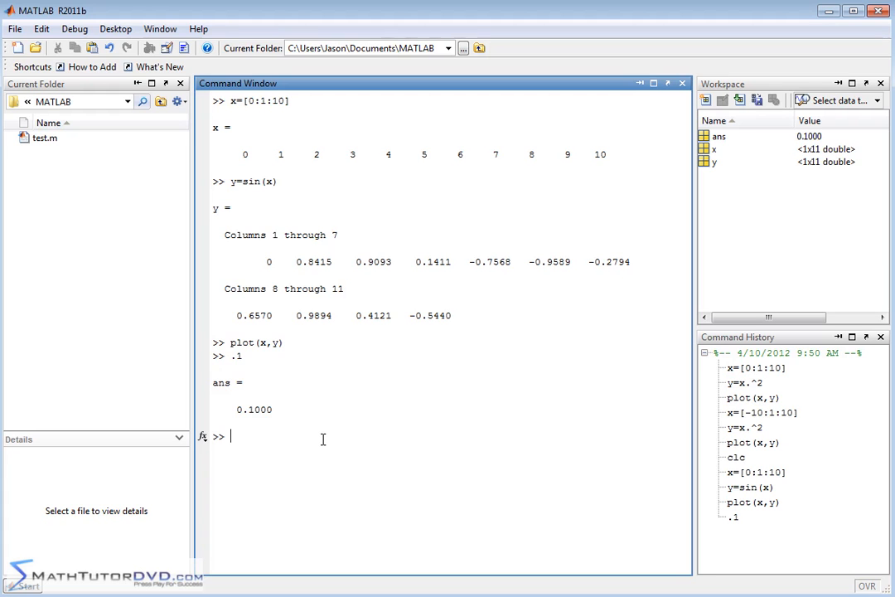
pyautogui.write('x=')
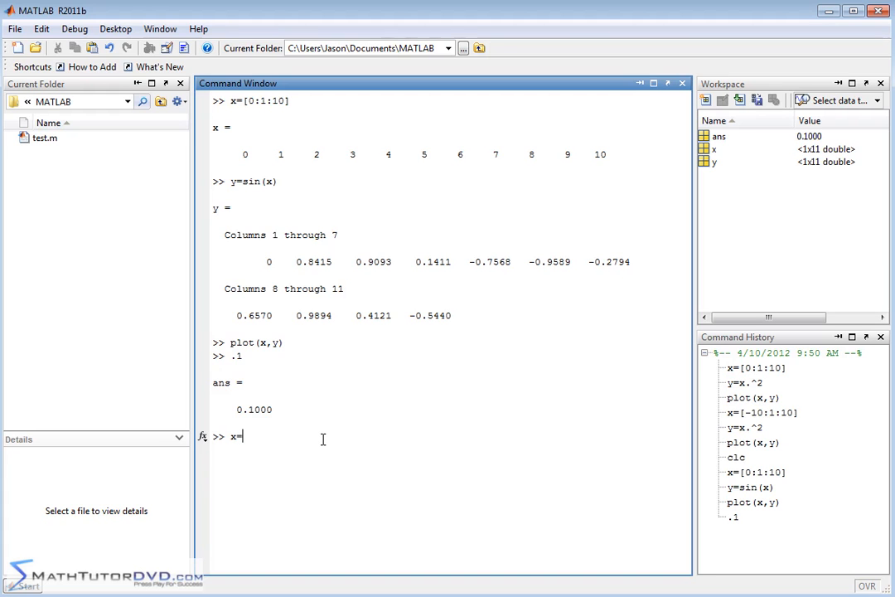
pyautogui.write('[0')
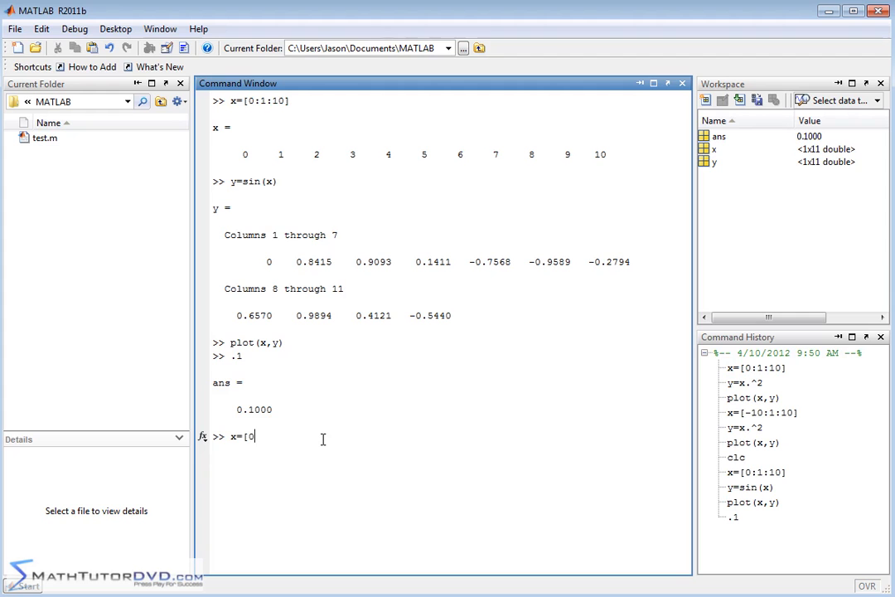
pyautogui.write(':0.1:')
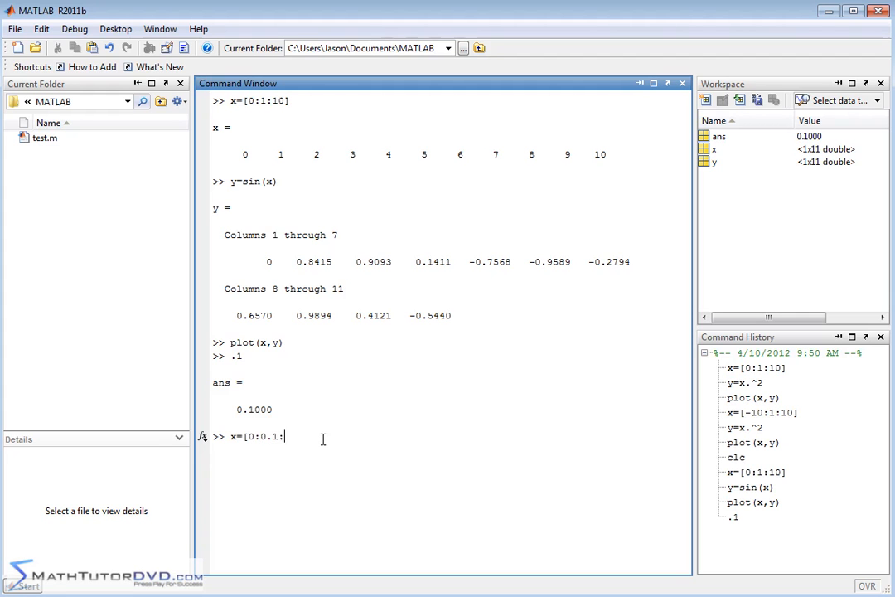
pyautogui.write('10')
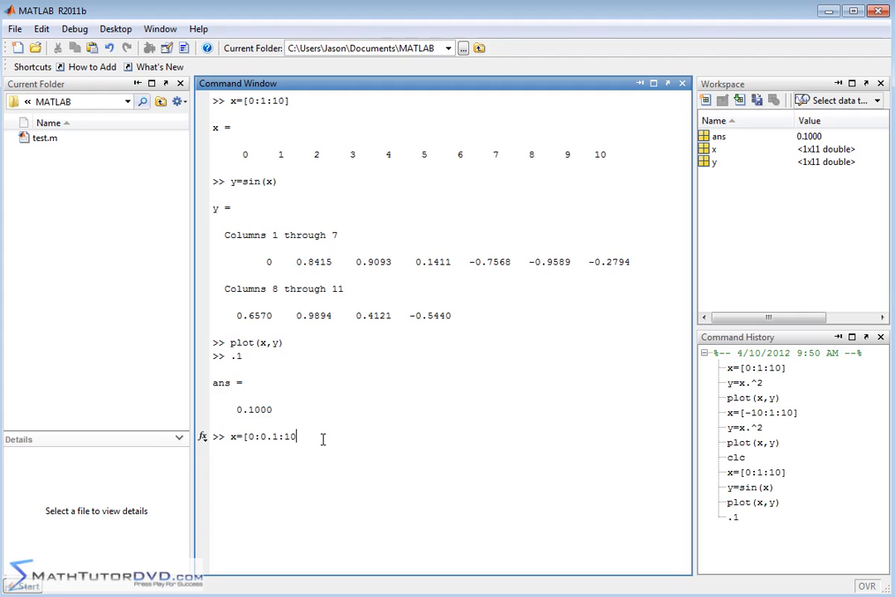
pyautogui.press('Return')
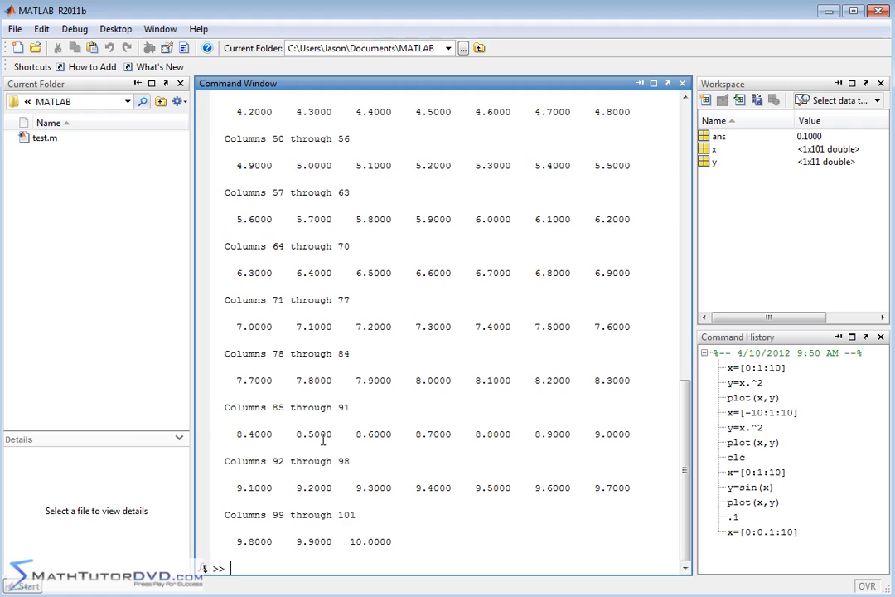
# Compute y=sin(x); silently for the 101 points and clear the output with clc.
pyautogui.scroll(3)
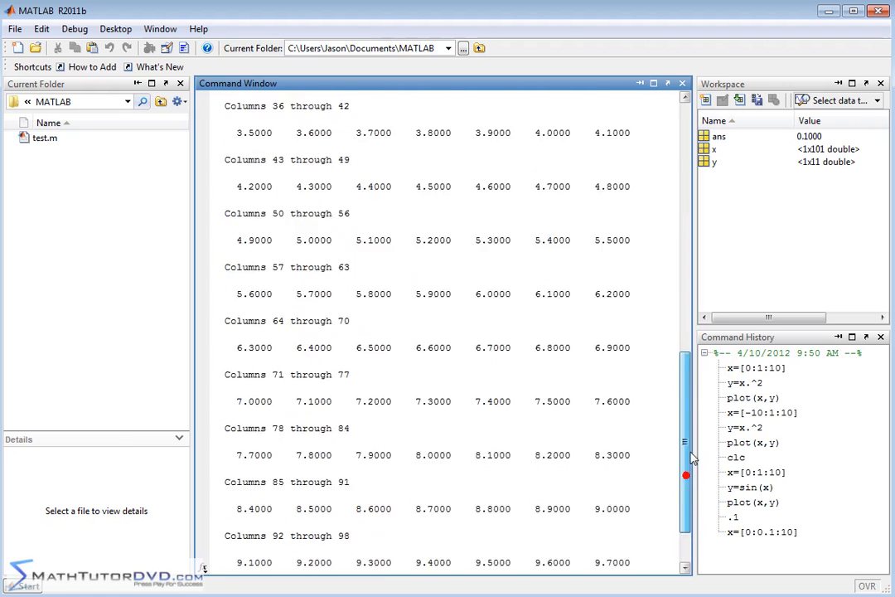
pyautogui.scroll(-3)
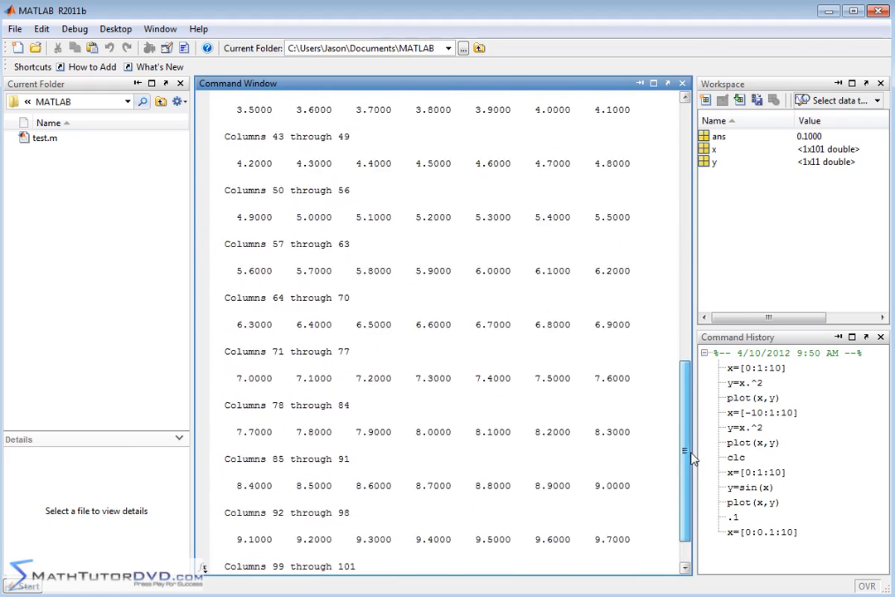
pyautogui.scroll(-3)
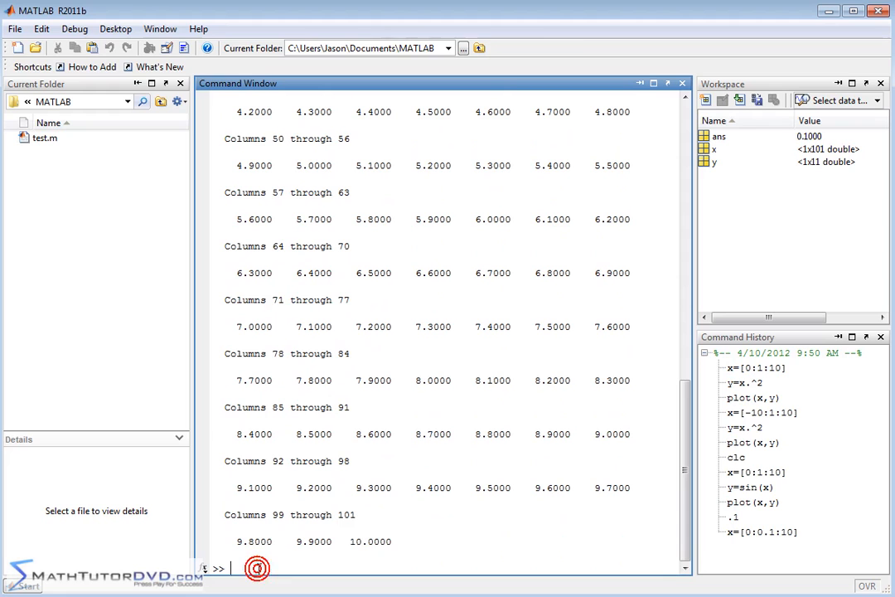
pyautogui.write('y=sin(x')
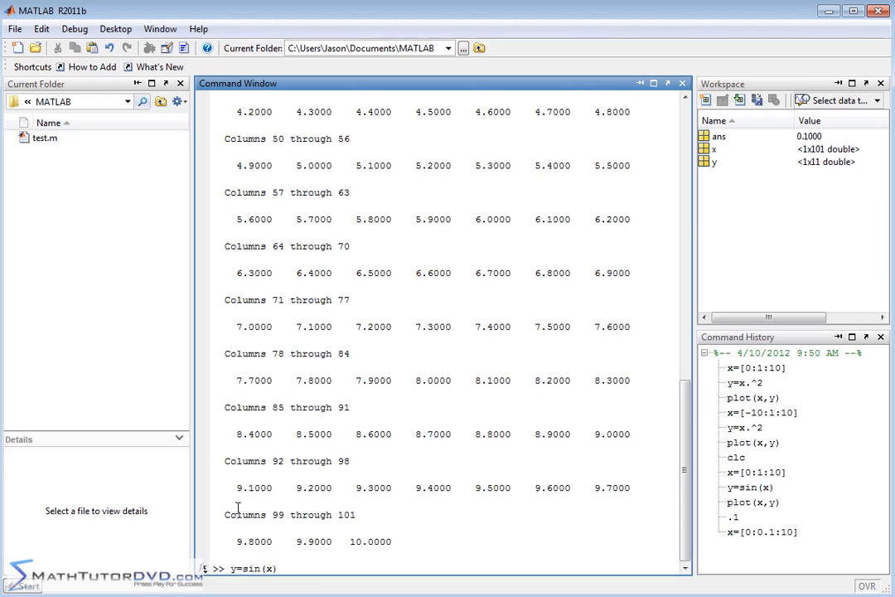
pyautogui.moveTo(323, 346)
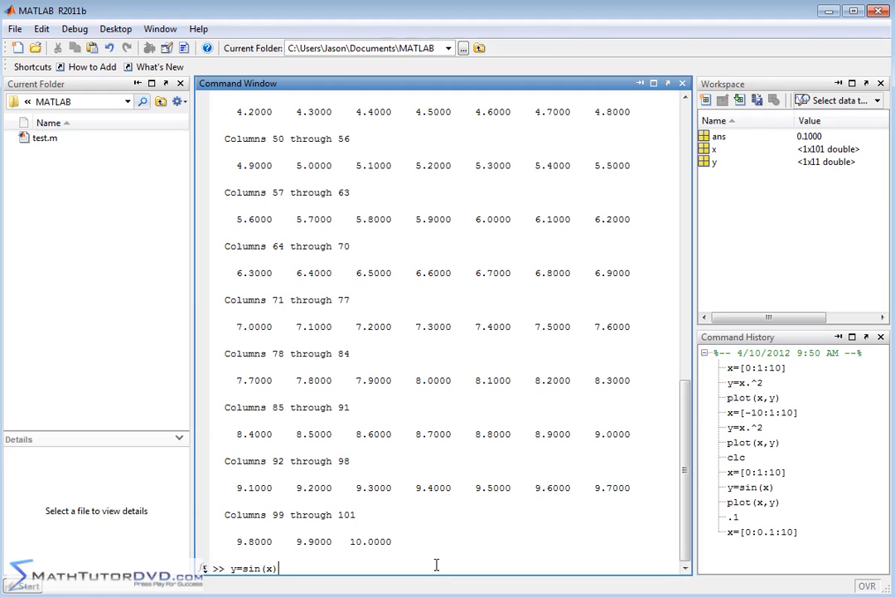
pyautogui.write(';')
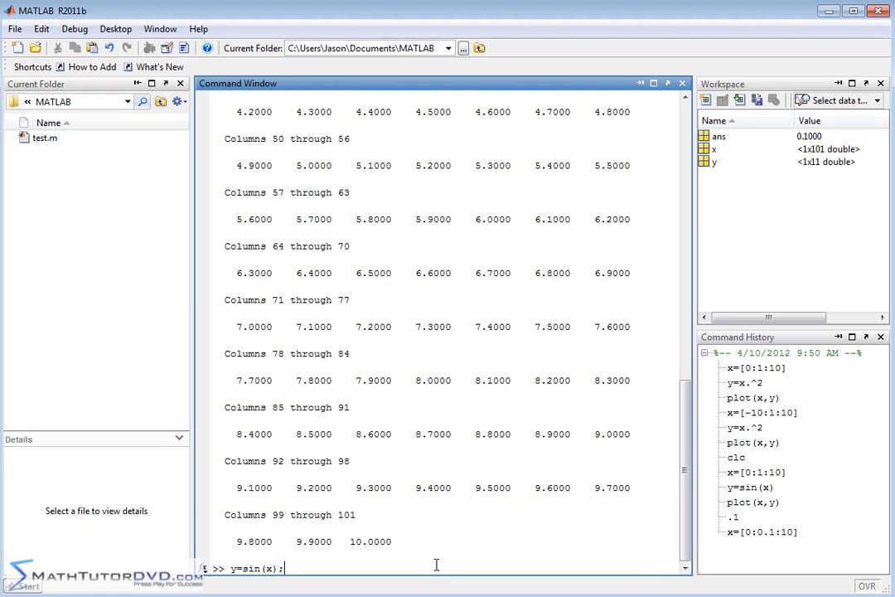
pyautogui.press('Return')
pyautogui.write('clc')
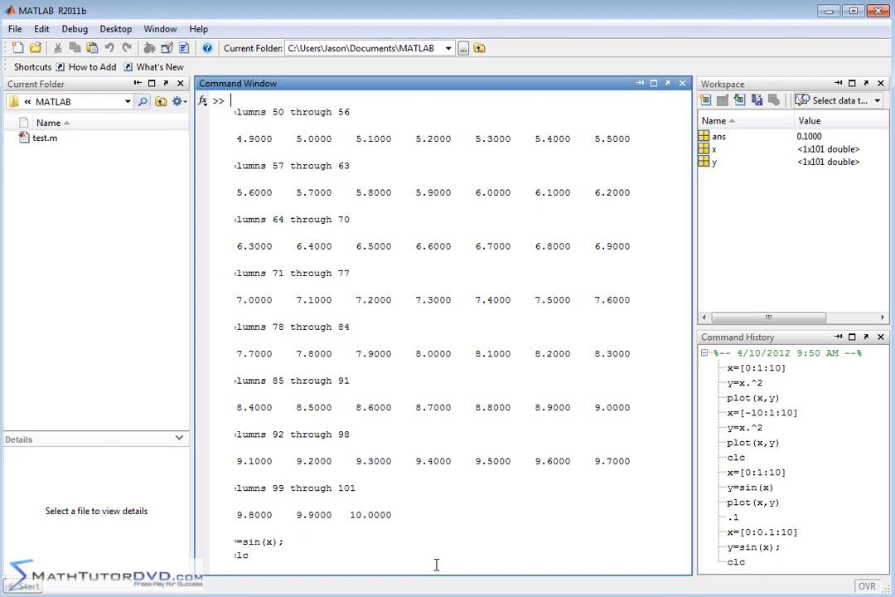
pyautogui.press('Return')
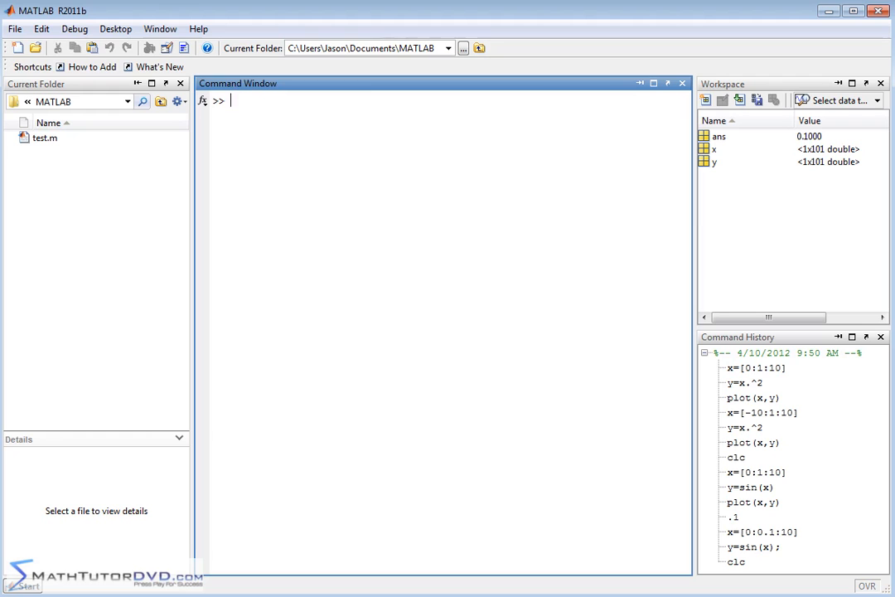
pyautogui.moveTo(687, 133)
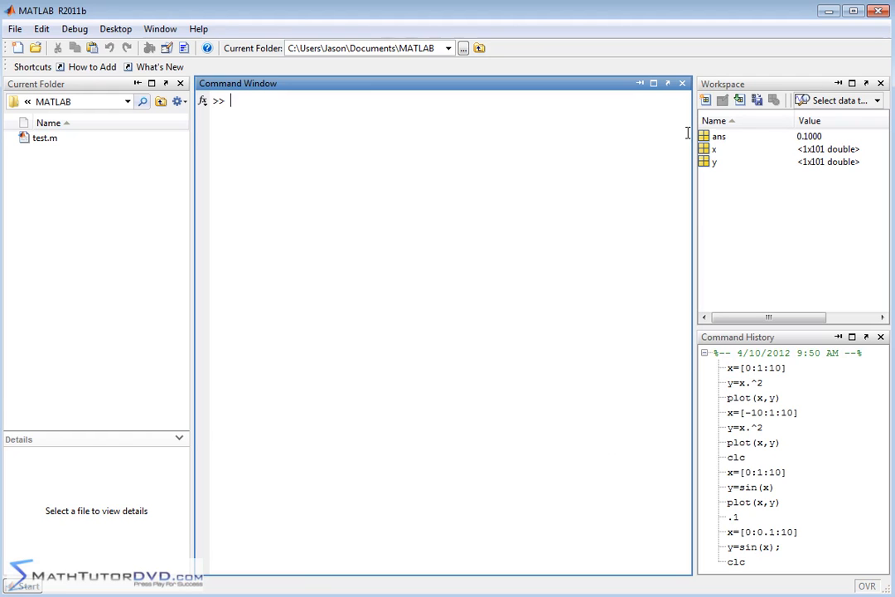
pyautogui.moveTo(819, 158)
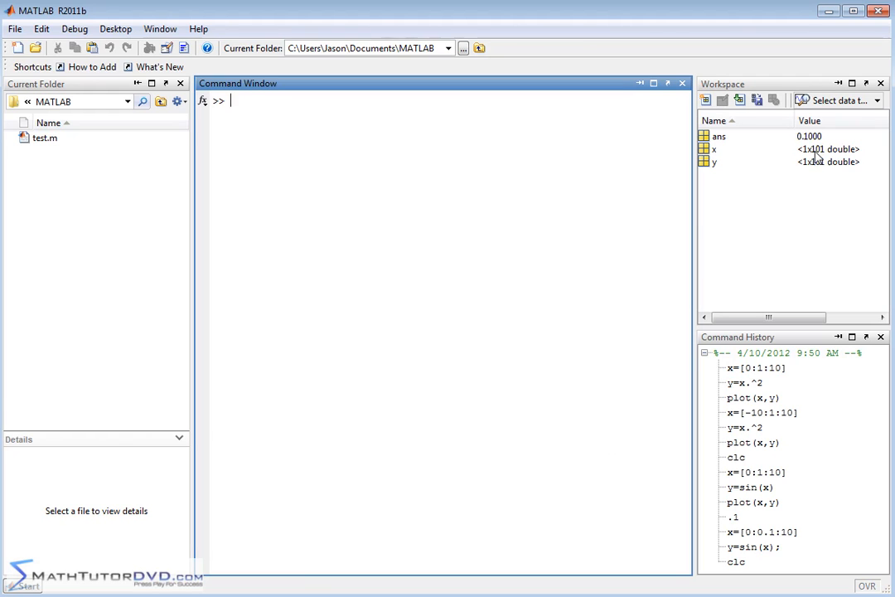
pyautogui.moveTo(758, 164)
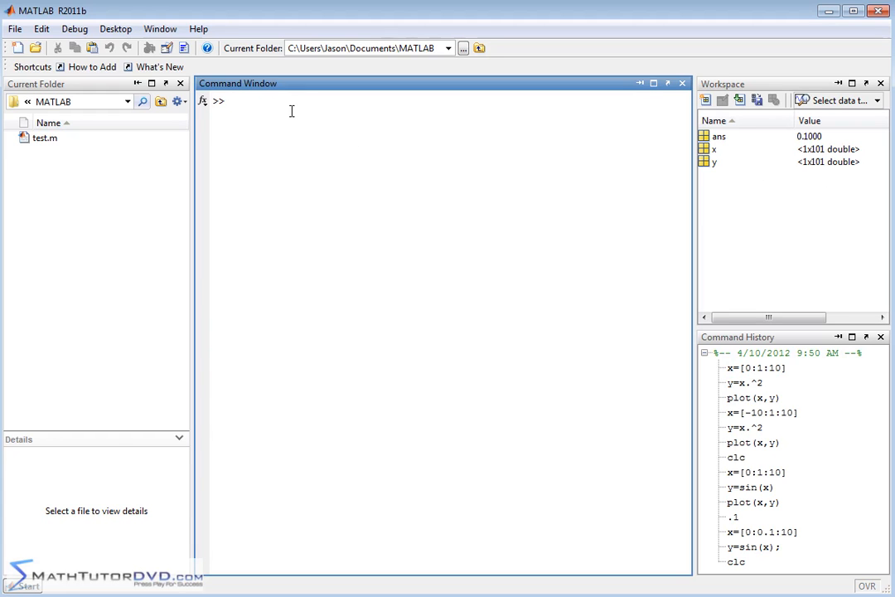
# Plot the 101-point sine data with plot(x,y) for a smooth curve.
pyautogui.write('plot')
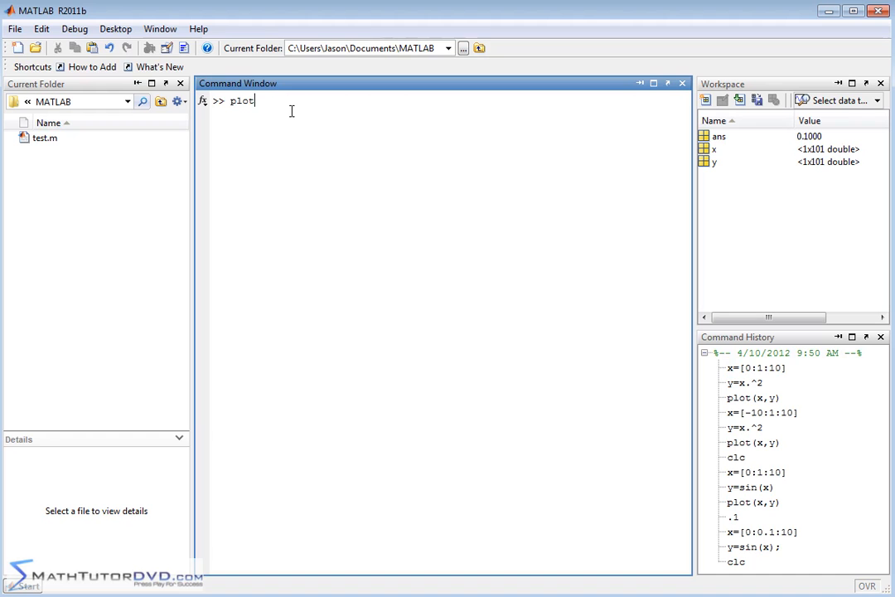
pyautogui.write('(x,y)')
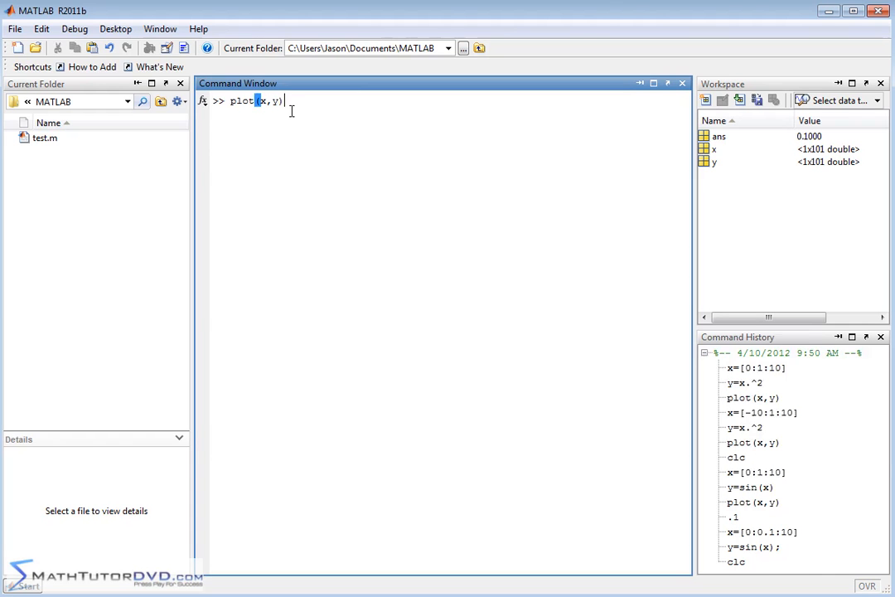
pyautogui.press('Return')
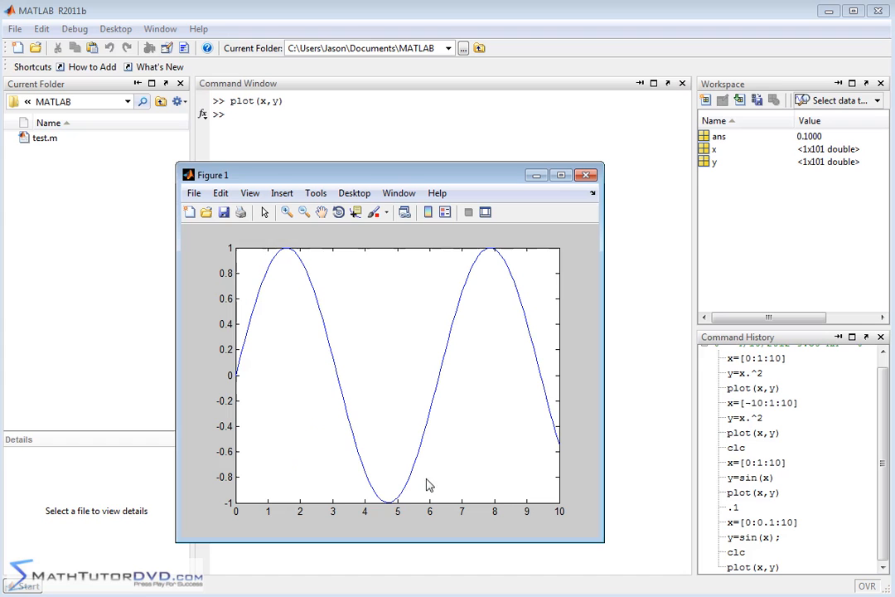
pyautogui.moveTo(548, 438)
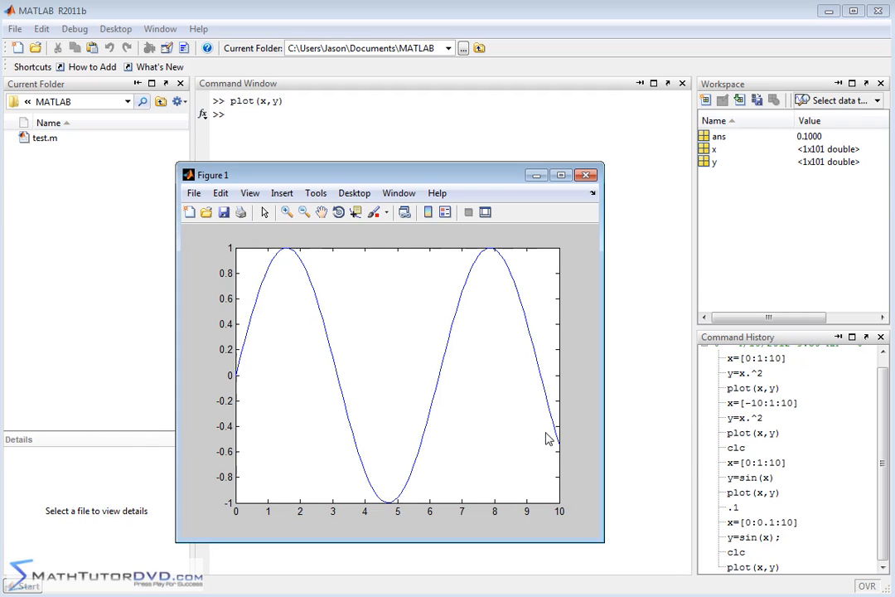
pyautogui.moveTo(452, 357)
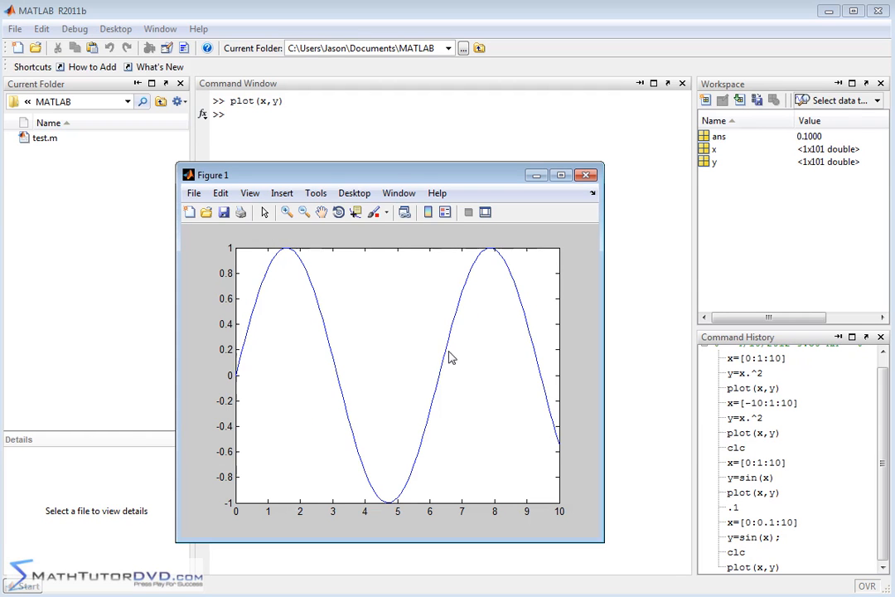
pyautogui.moveTo(342, 364)
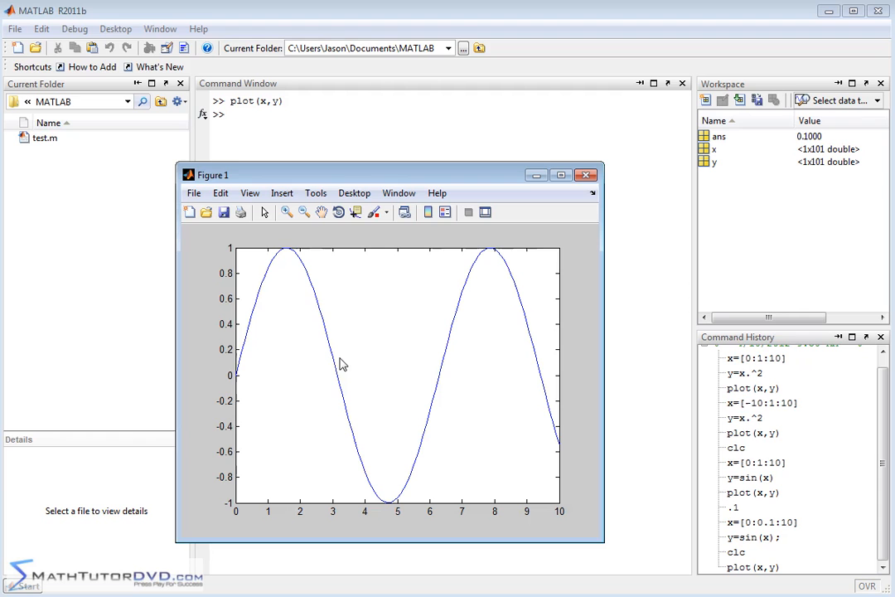
pyautogui.moveTo(412, 428)
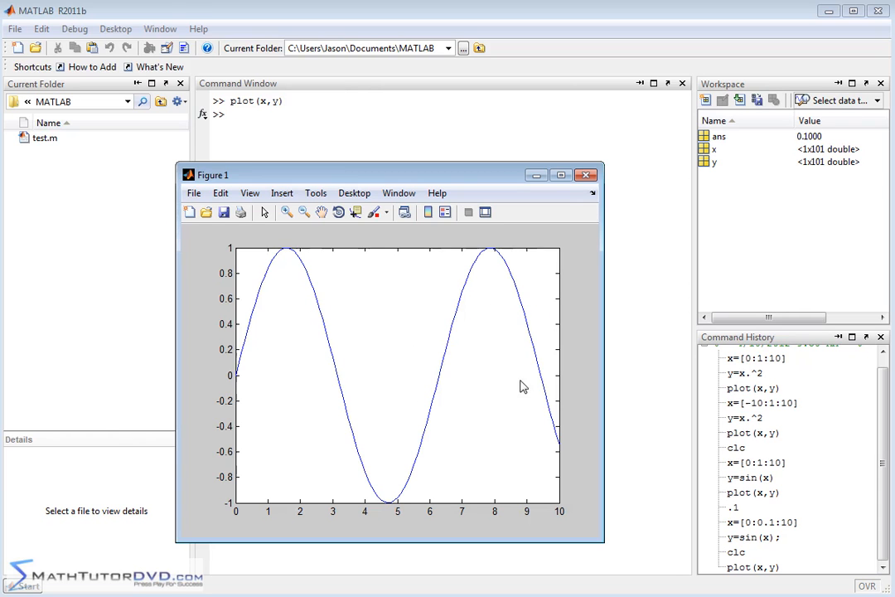
pyautogui.moveTo(358, 173)
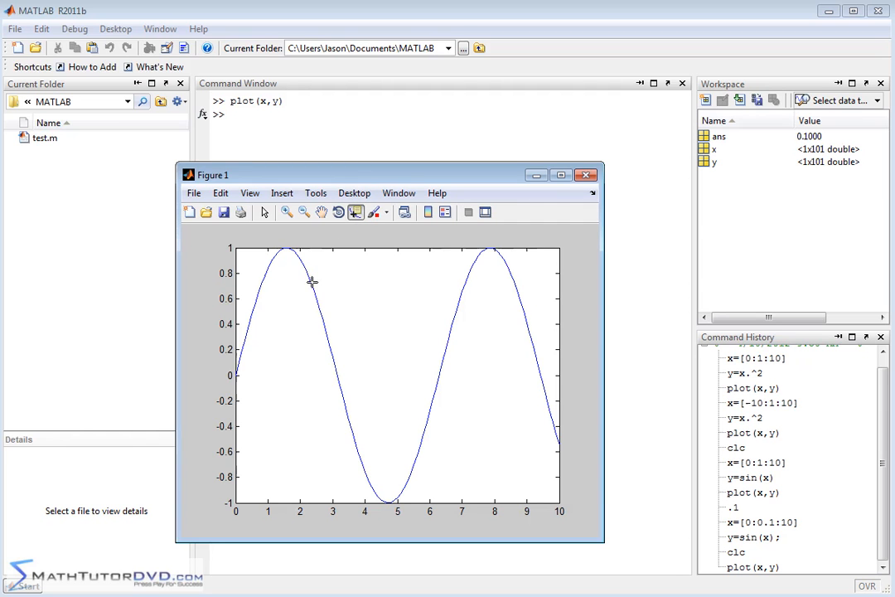
# Read sine-curve values with data tips at x = 3.4 and x = 4.1 (Y -0.8183).
pyautogui.click(312, 288)
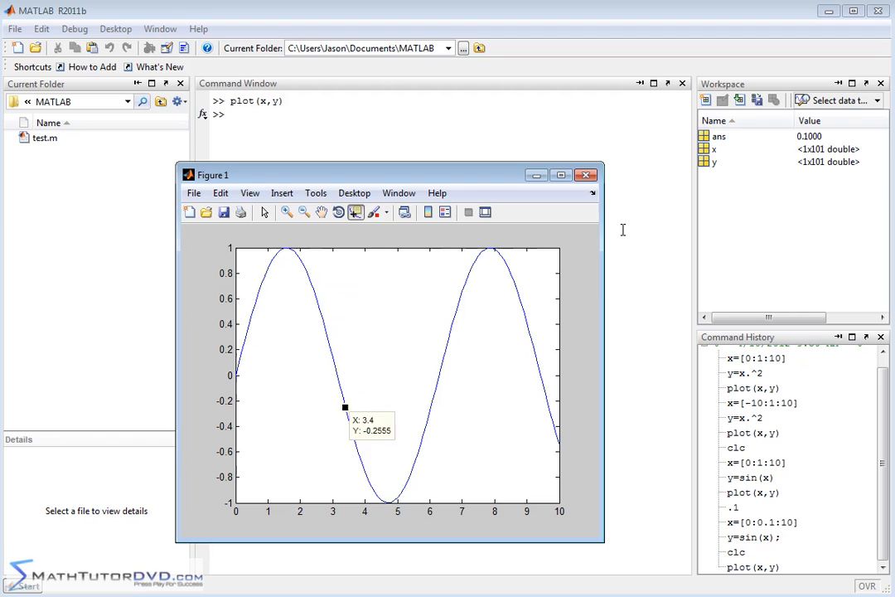
pyautogui.click(367, 479)
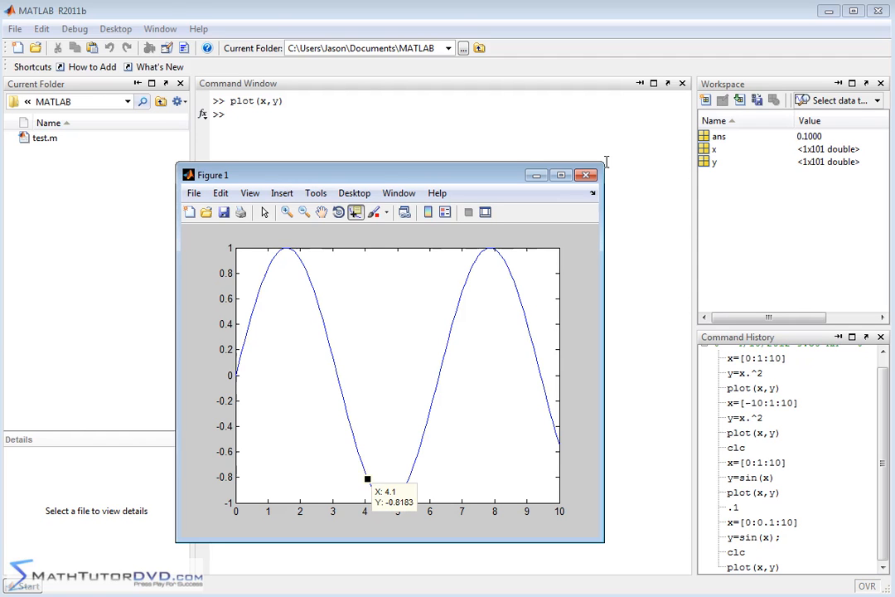
pyautogui.moveTo(517, 12)
pyautogui.write('c')
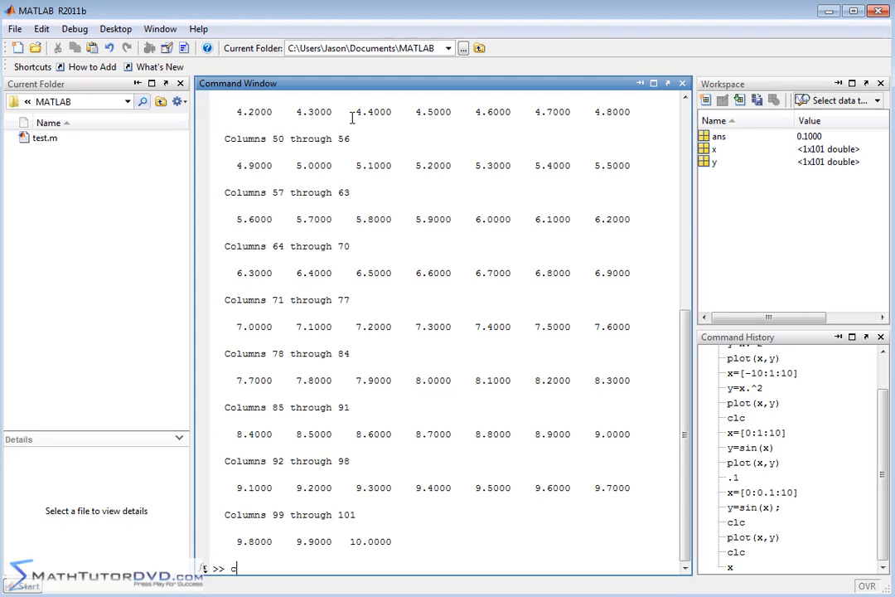
# Clear the Command Window output after displaying x and y.
pyautogui.press('Return')
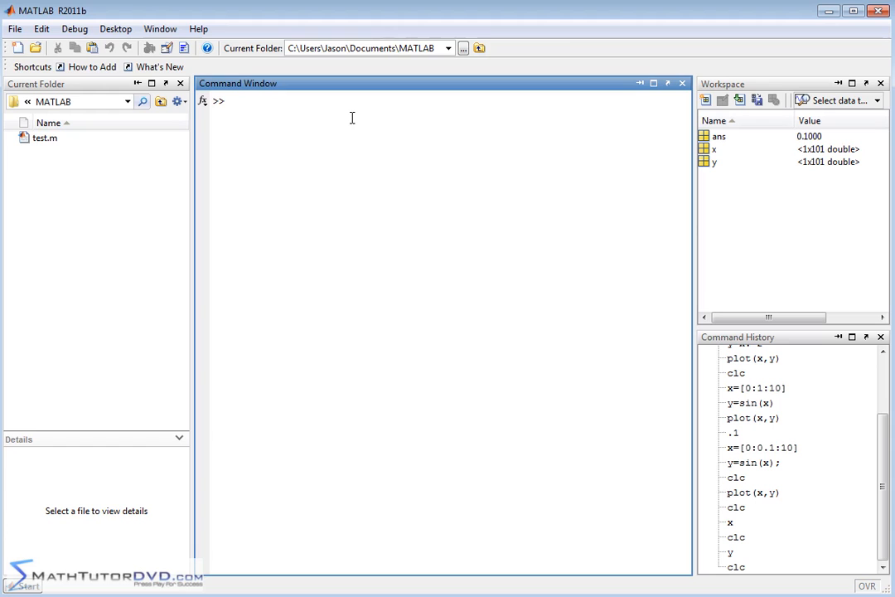
# Compute g=cos(x); silently, creating a 1x101 cosine variable g.
pyautogui.write('g=')
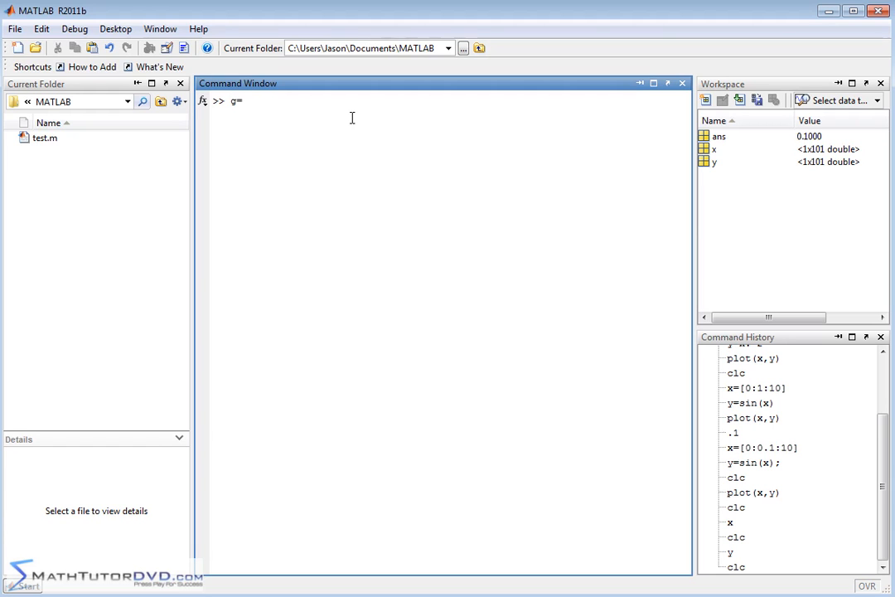
pyautogui.write('cos(x)')
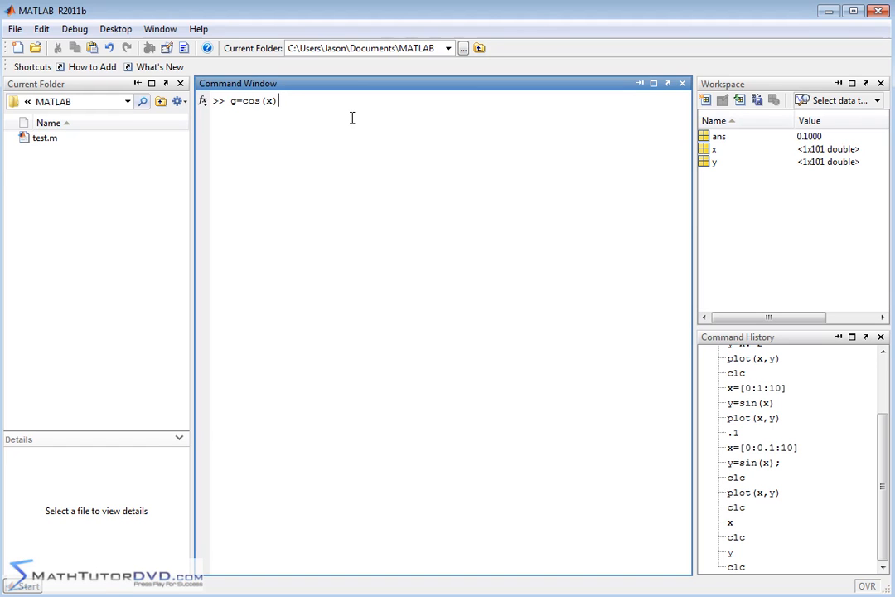
pyautogui.write(';')
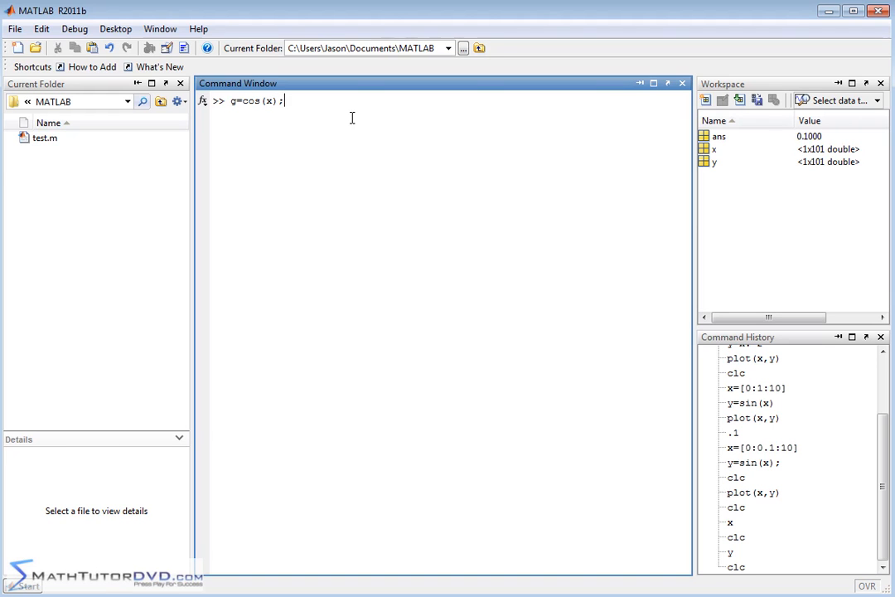
pyautogui.press('Return')
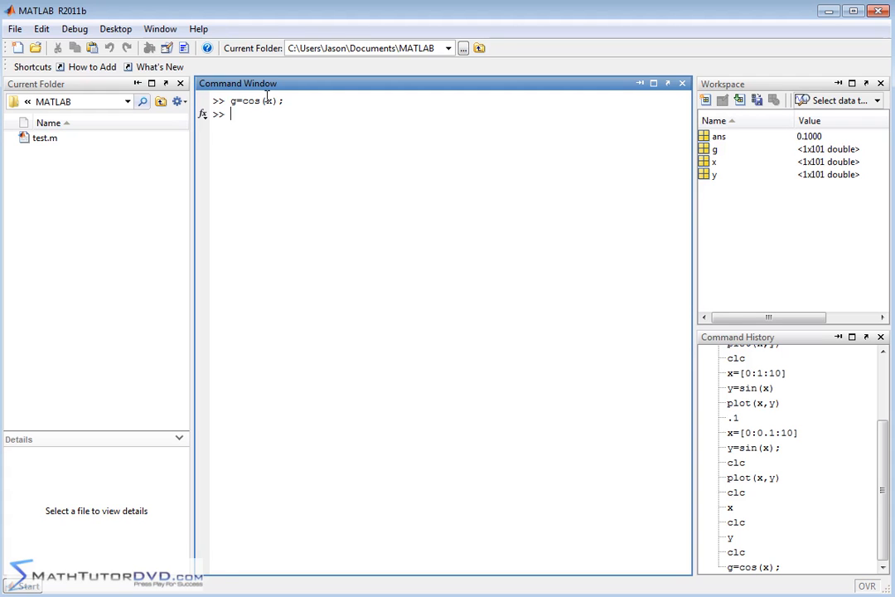
pyautogui.moveTo(717, 156)
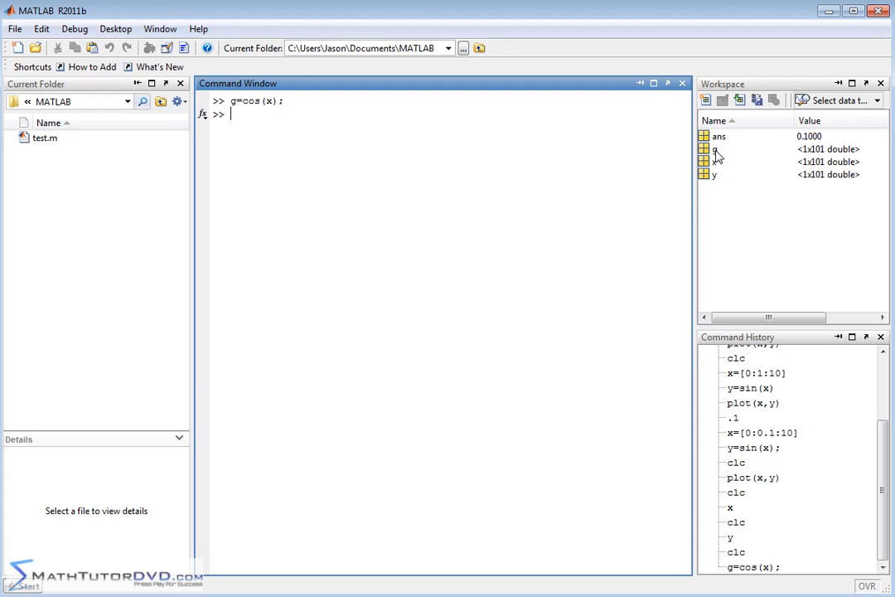
pyautogui.moveTo(821, 161)
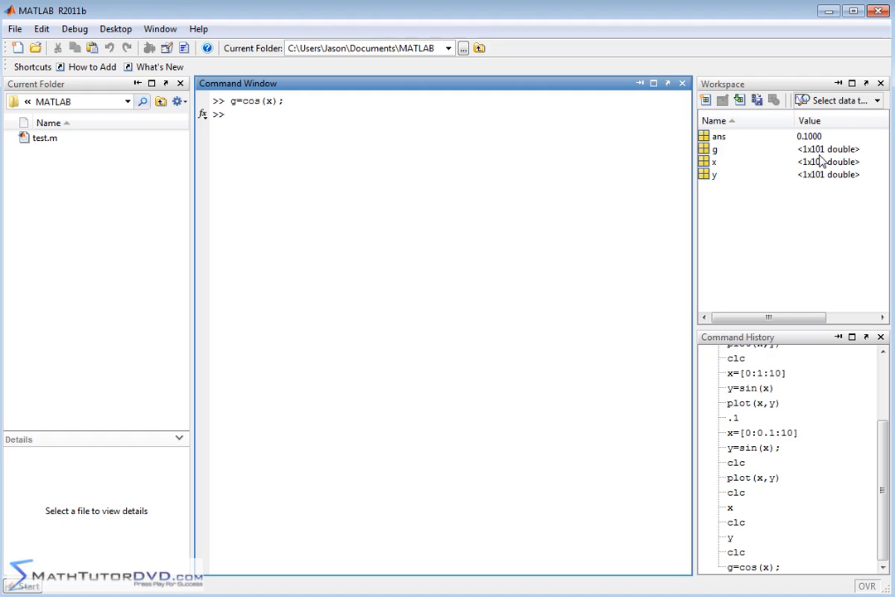
pyautogui.moveTo(721, 169)
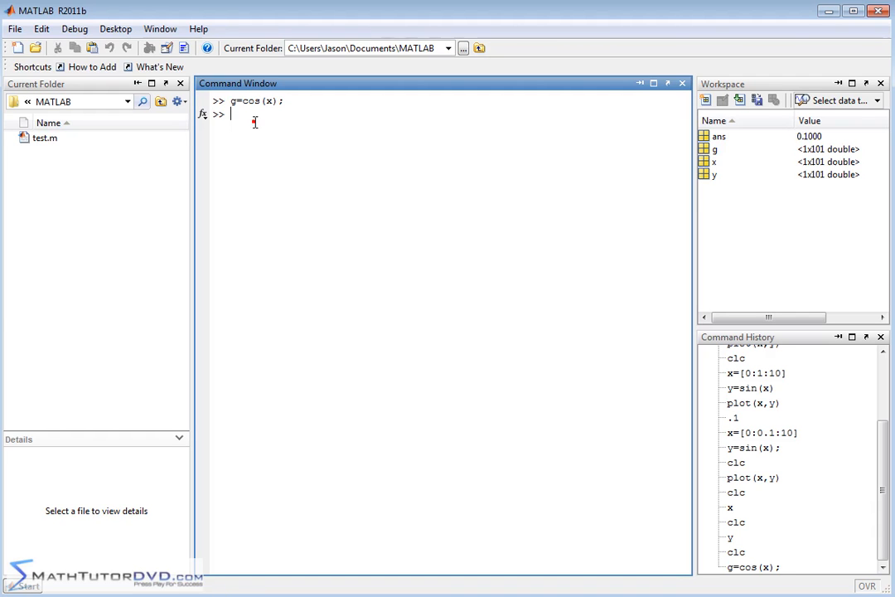
pyautogui.moveTo(501, 248)
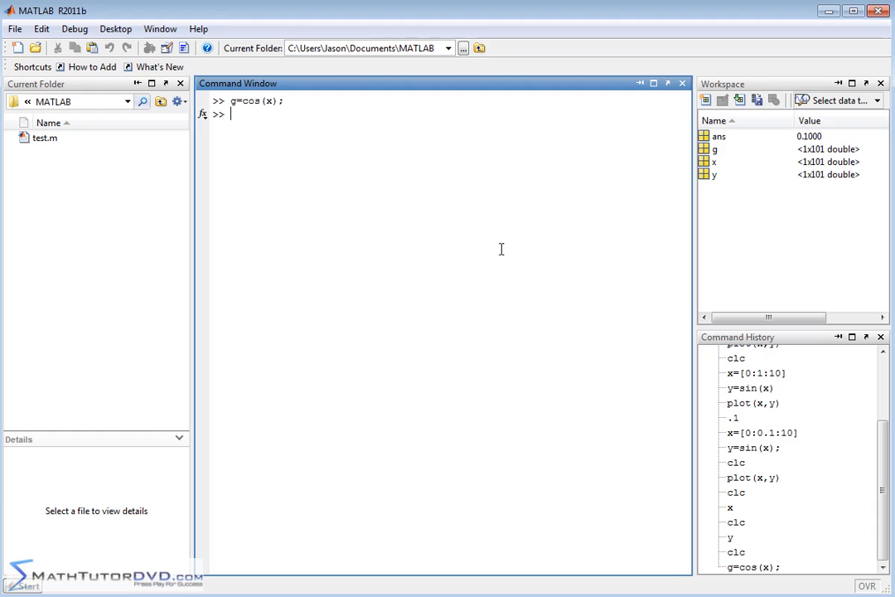
# Plot the cosine curve alone with plot(x,g), then return to the Command Window.
pyautogui.write('plot(')
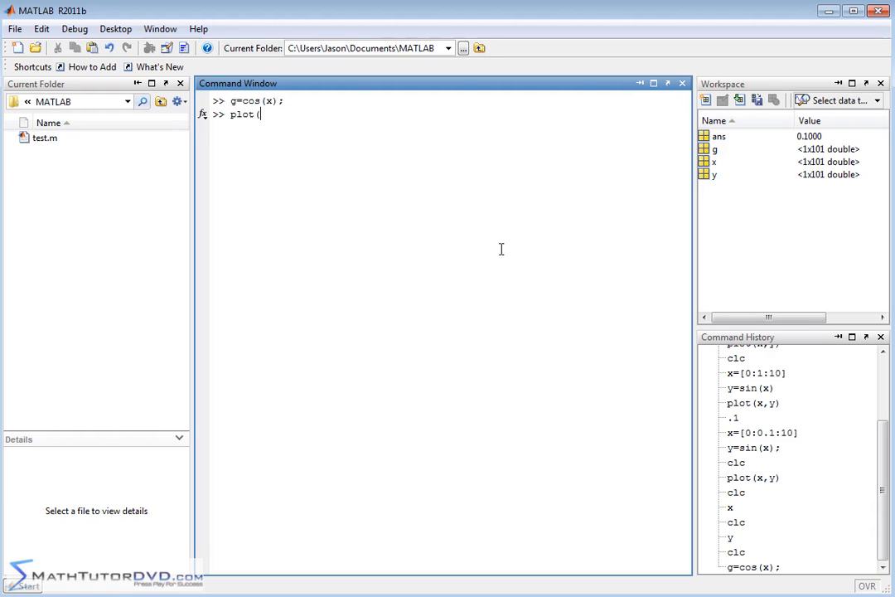
pyautogui.write('x,g)')
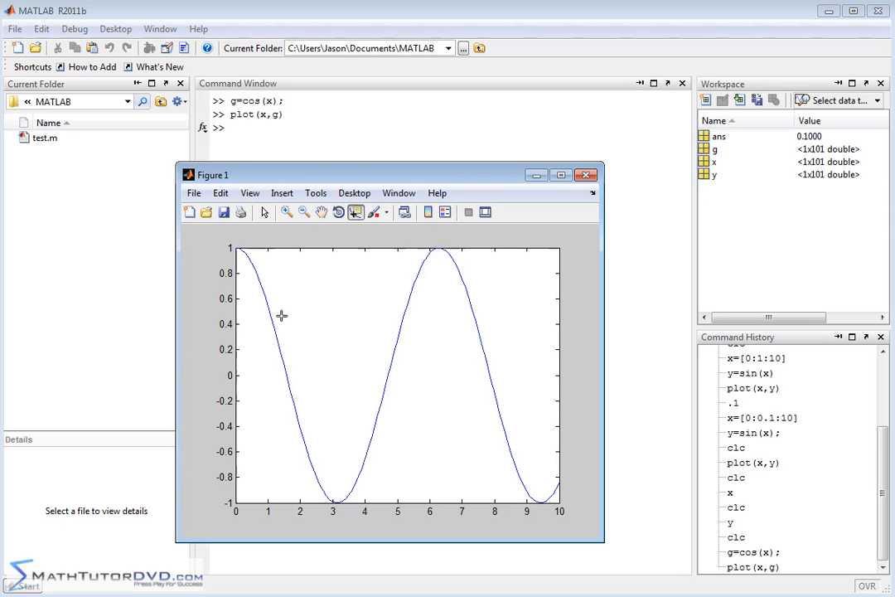
pyautogui.moveTo(640, 288)
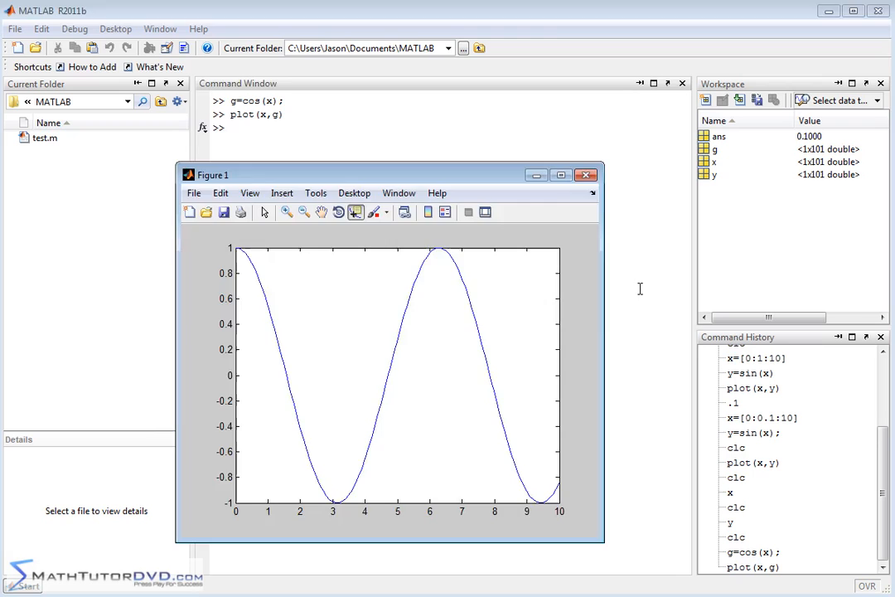
pyautogui.click(587, 175)
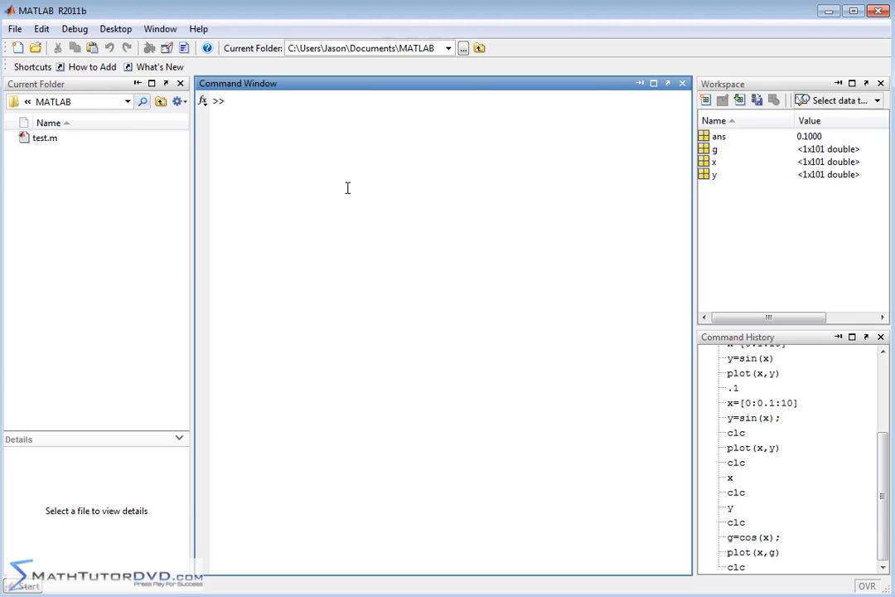
# Run plot(x,y,x,g) to draw sine in blue and cosine in green together.
pyautogui.write('plot')
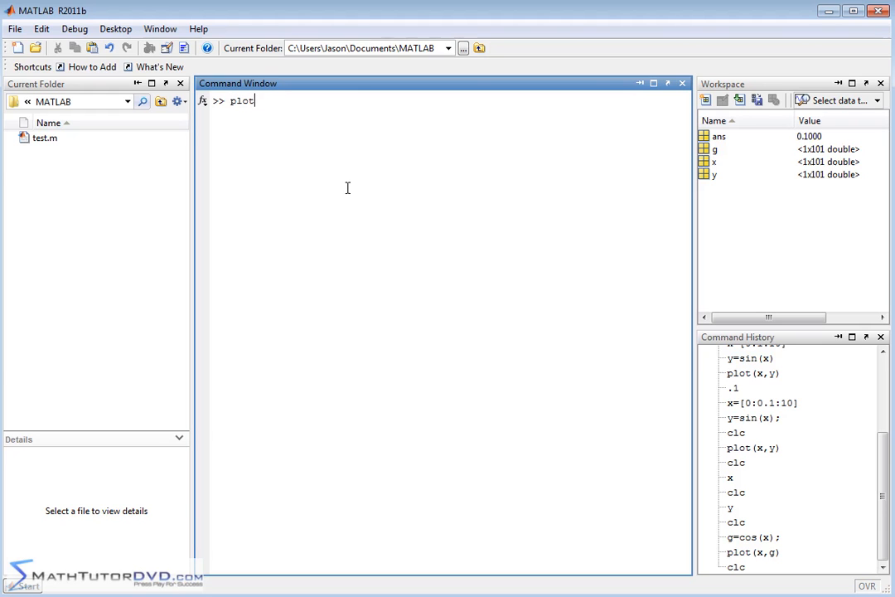
pyautogui.write('(x')
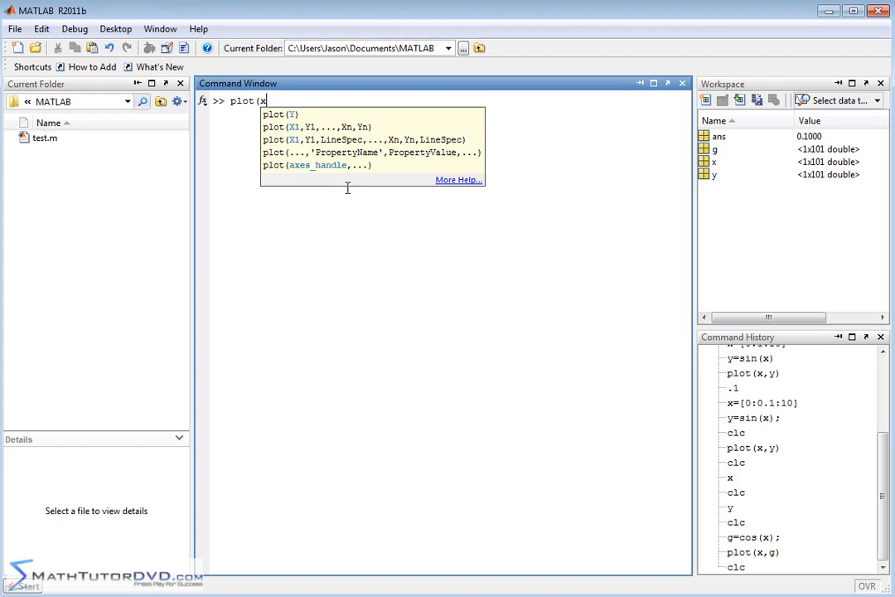
pyautogui.write(',y')
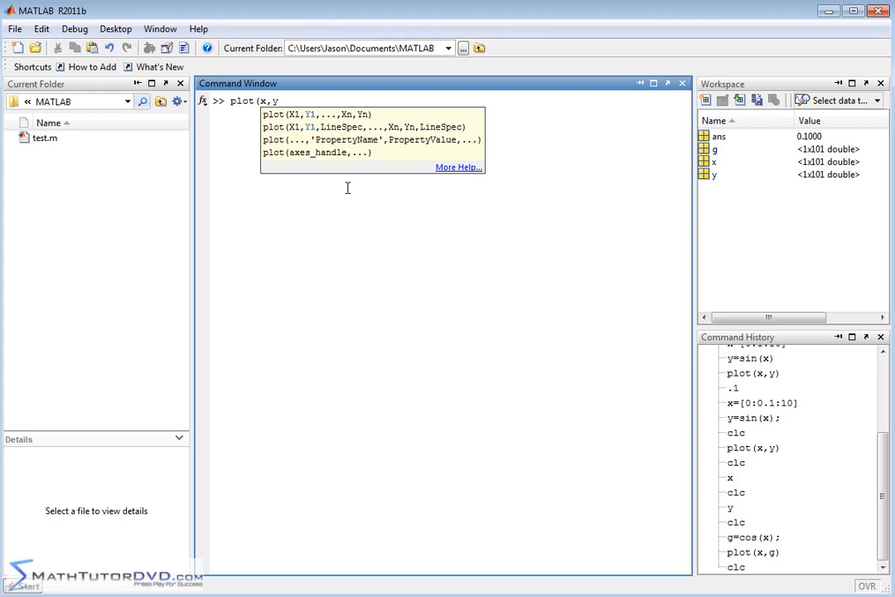
pyautogui.write(',x')
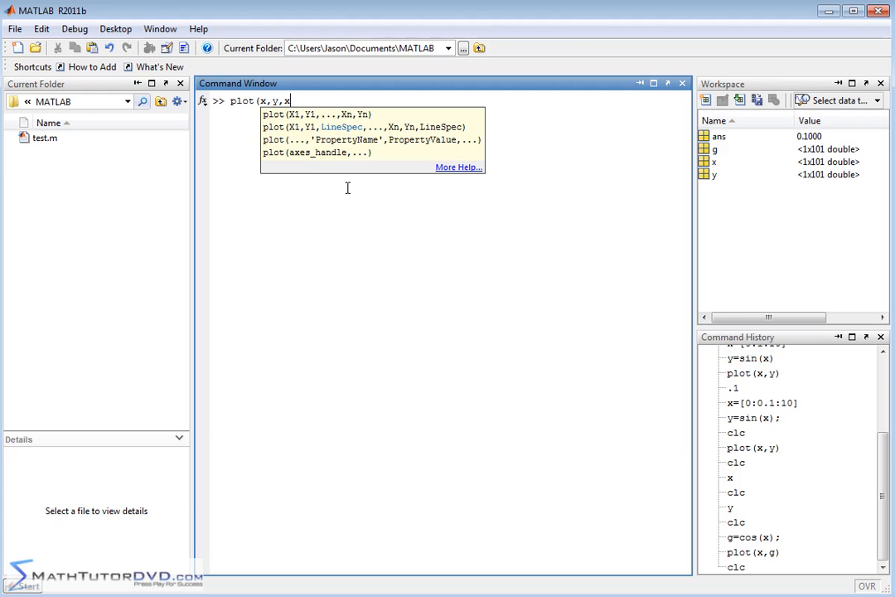
pyautogui.write(',g)')
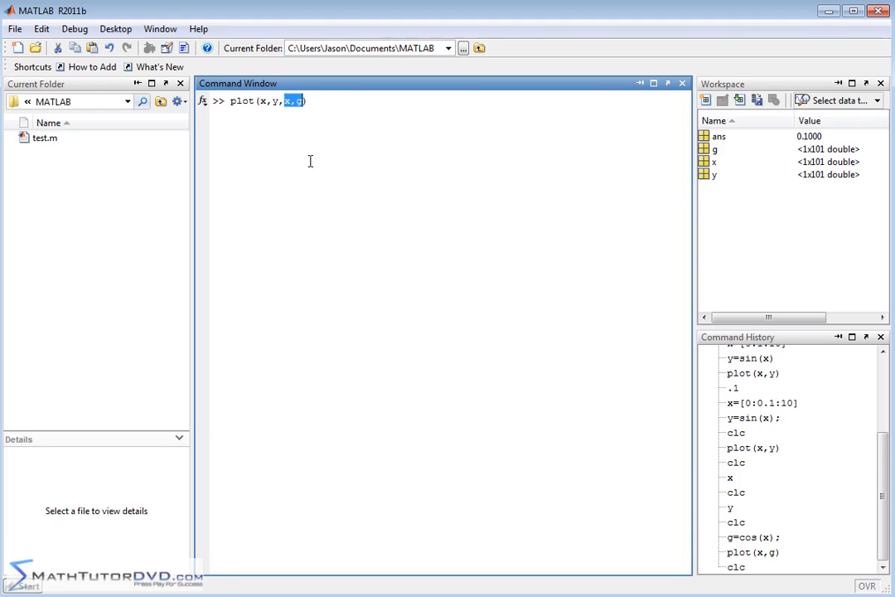
pyautogui.moveTo(280, 93)
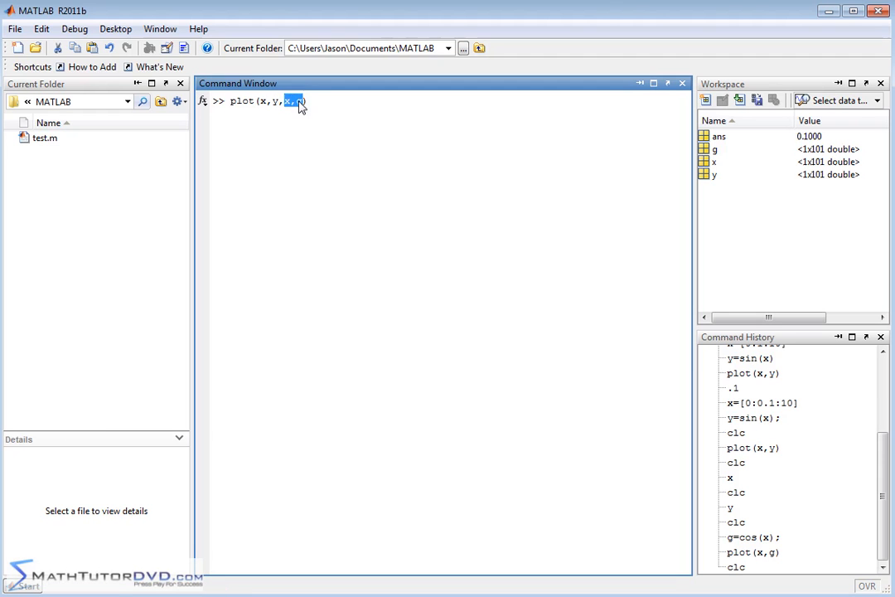
pyautogui.press('Return')
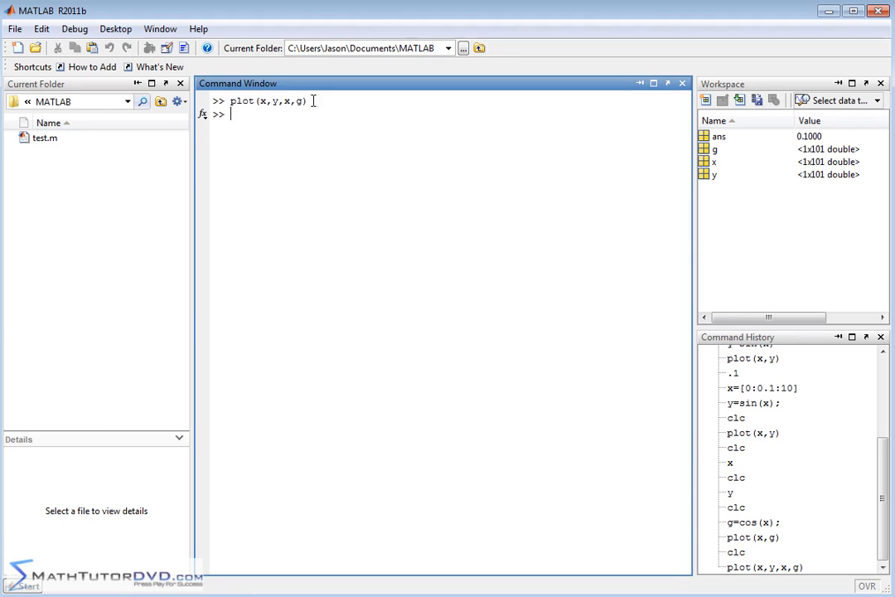
pyautogui.press('Return')
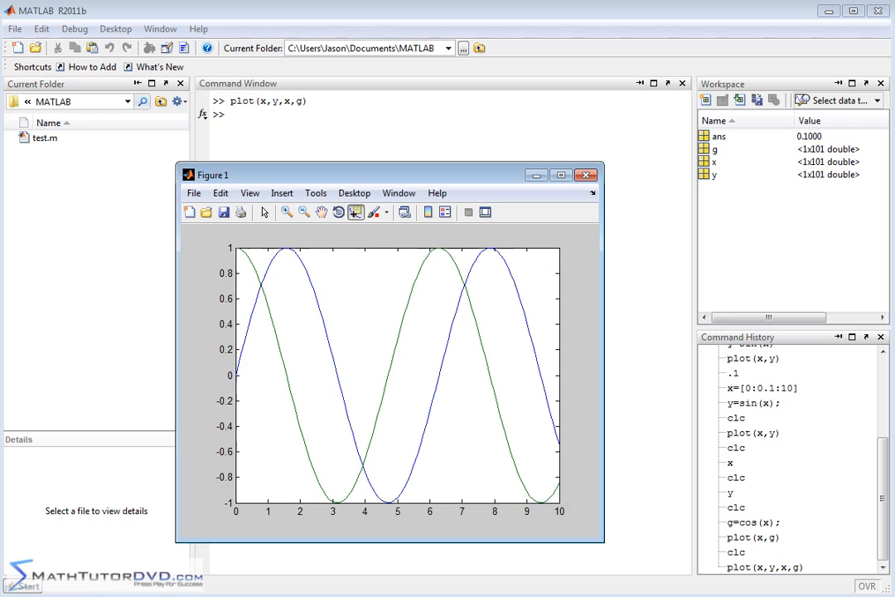
pyautogui.moveTo(510, 344)
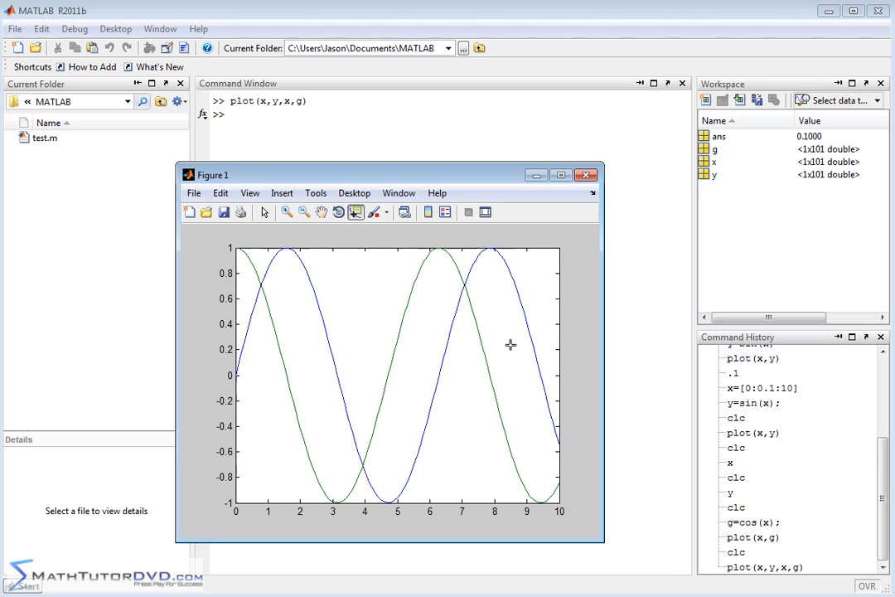
pyautogui.moveTo(311, 261)
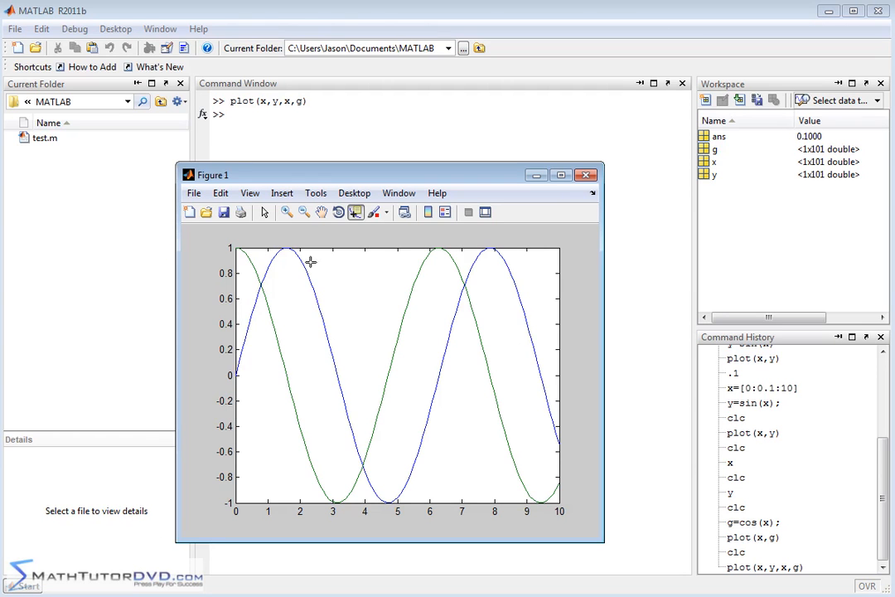
pyautogui.moveTo(310, 347)
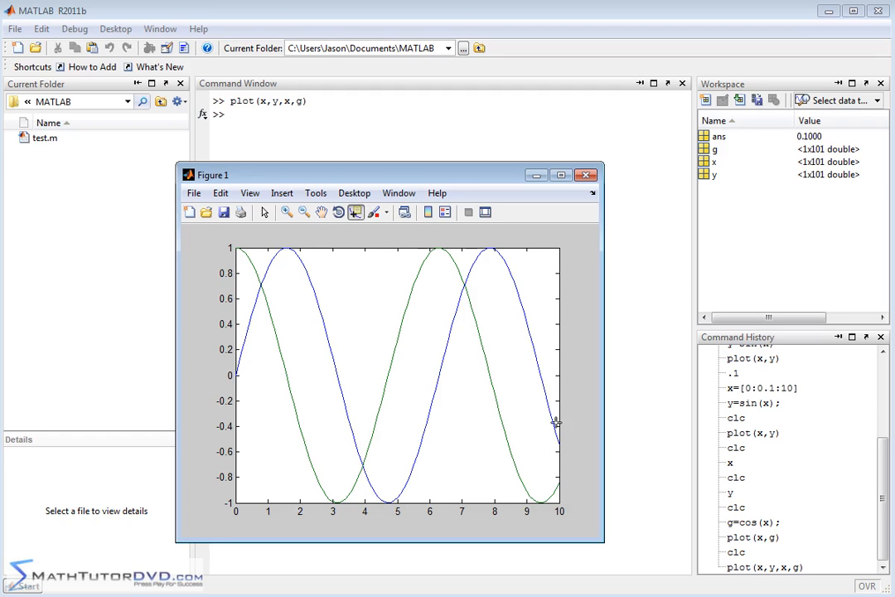
pyautogui.moveTo(570, 409)
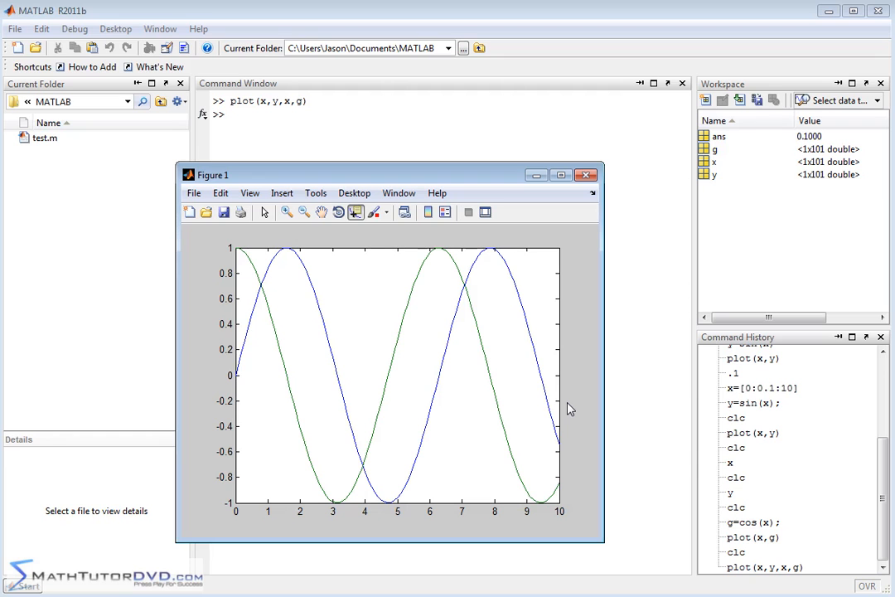
pyautogui.moveTo(189, 81)
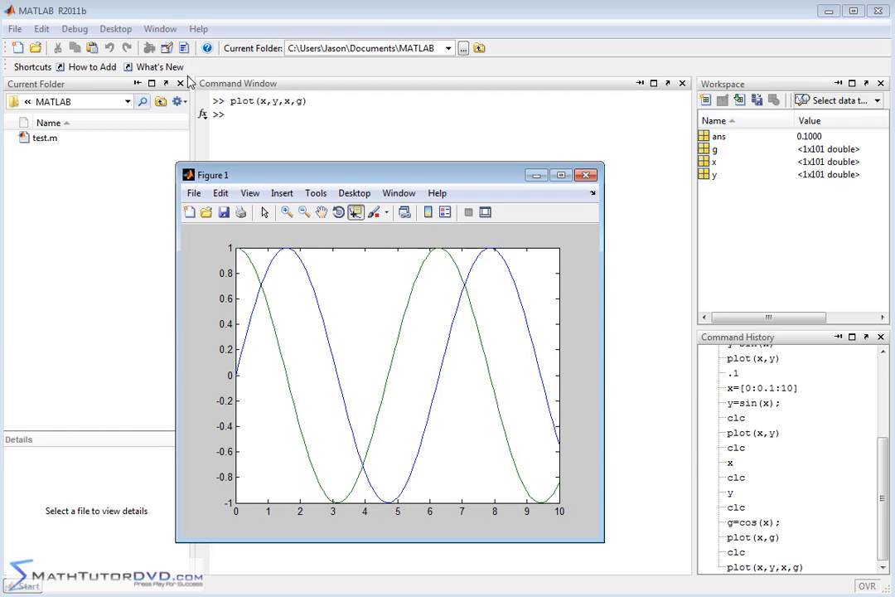
pyautogui.moveTo(289, 282)
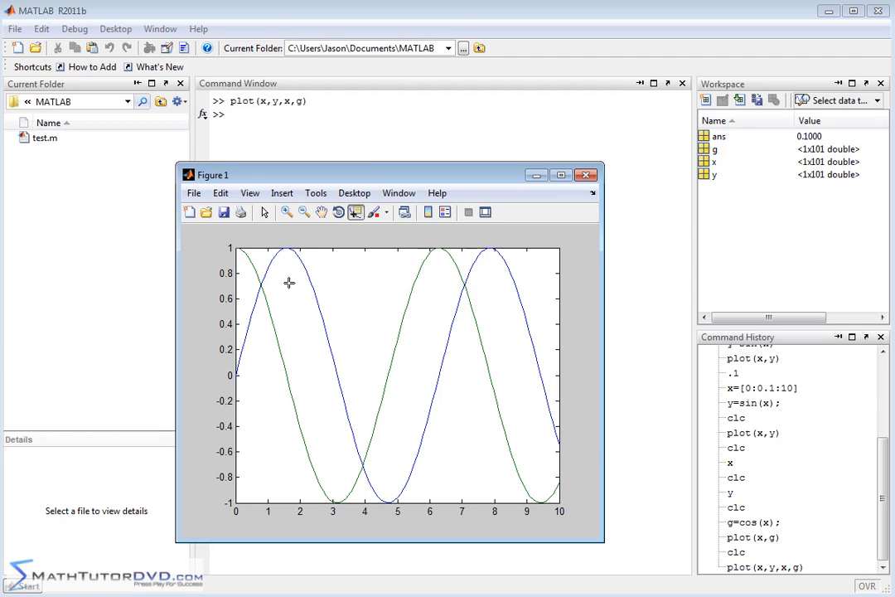
pyautogui.moveTo(325, 176)
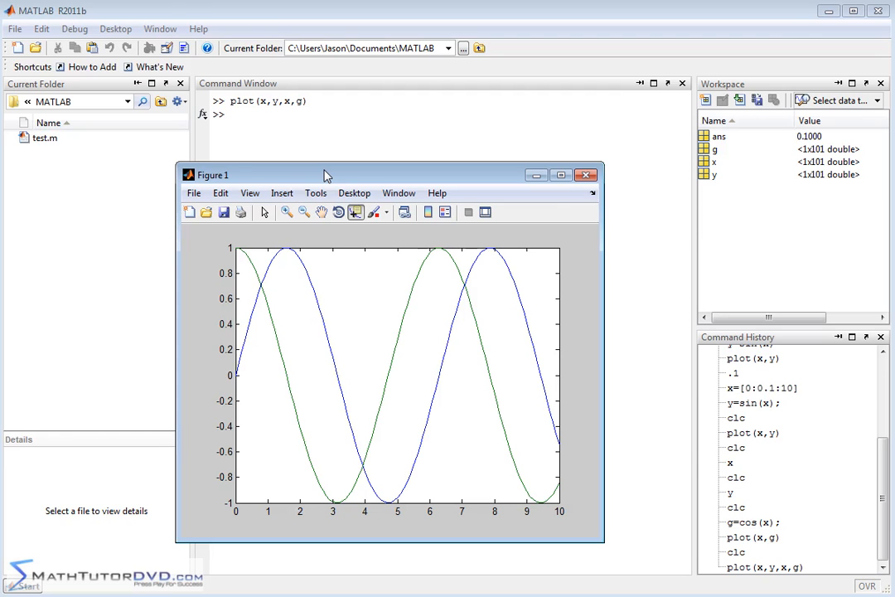
pyautogui.moveTo(316, 192)
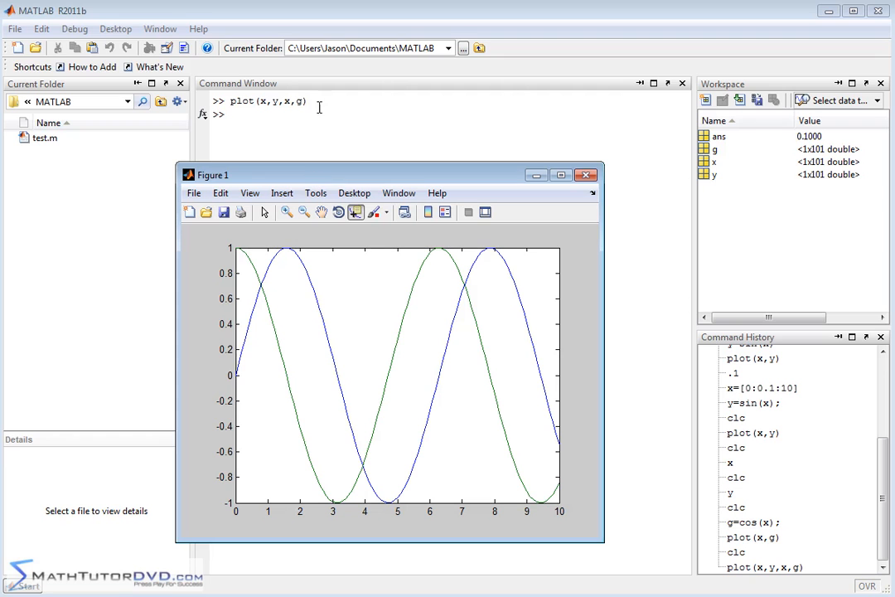
pyautogui.moveTo(379, 180)
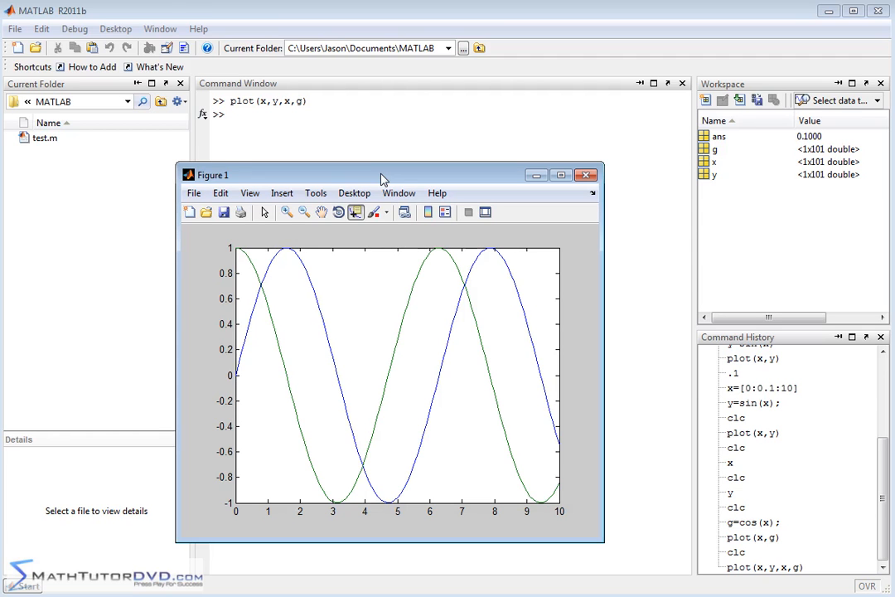
pyautogui.moveTo(391, 176)
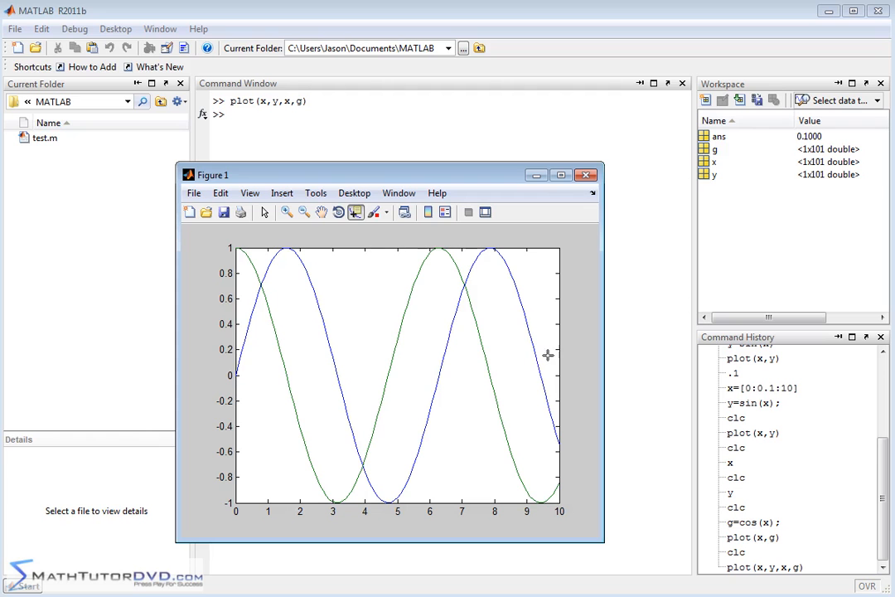
pyautogui.moveTo(161, 377)
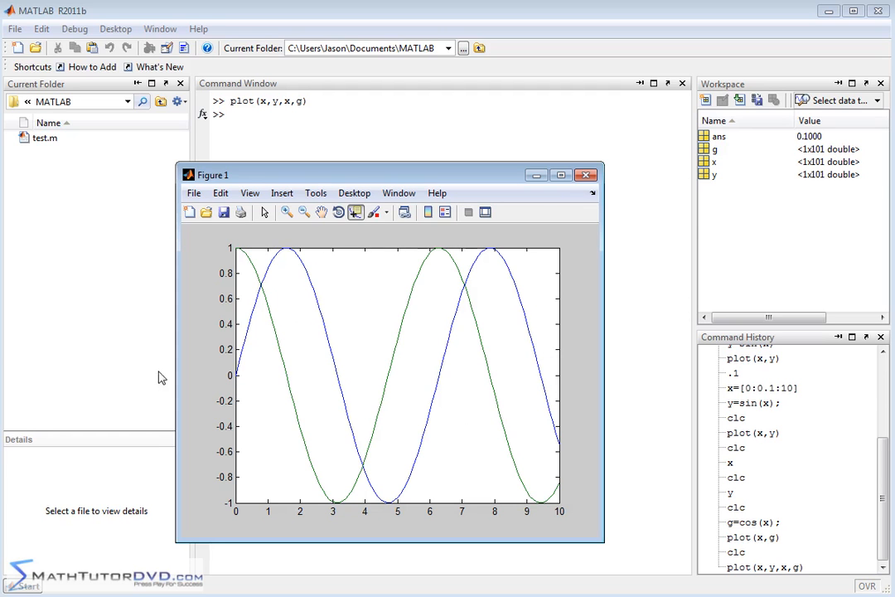
pyautogui.moveTo(595, 371)
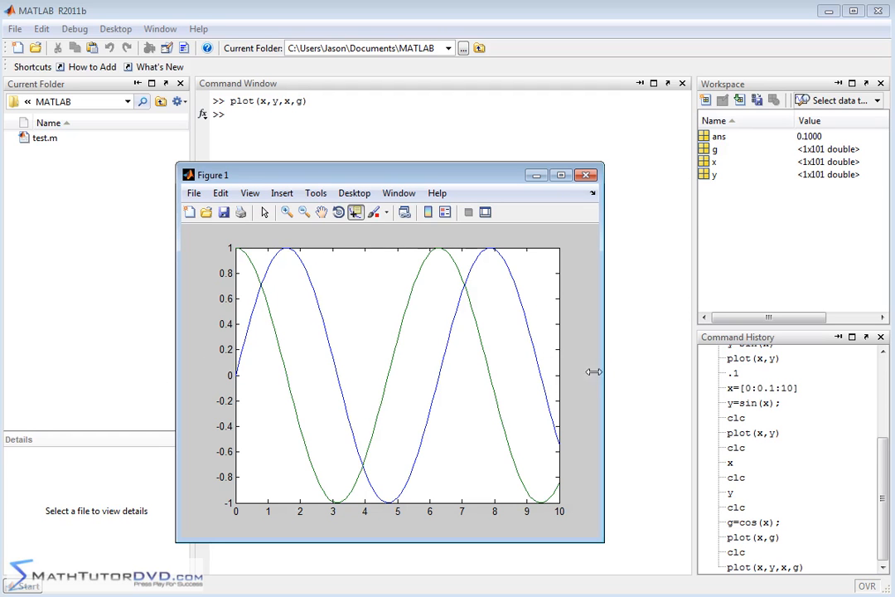